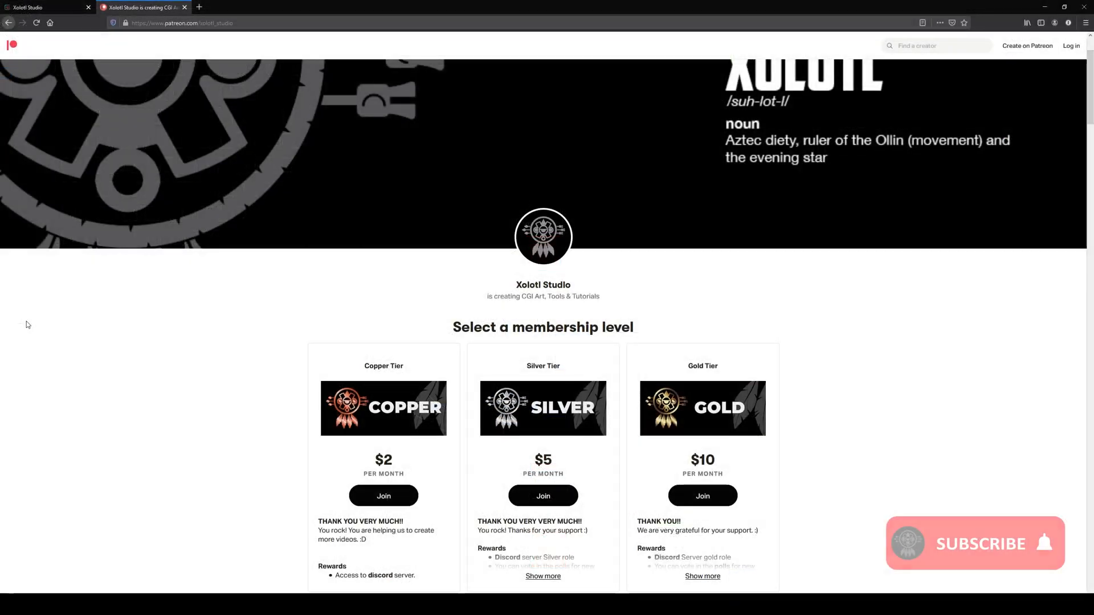
- Switch to the browser tab showing the Xolotl Studio Gumroad store listing
left_click(973, 543)
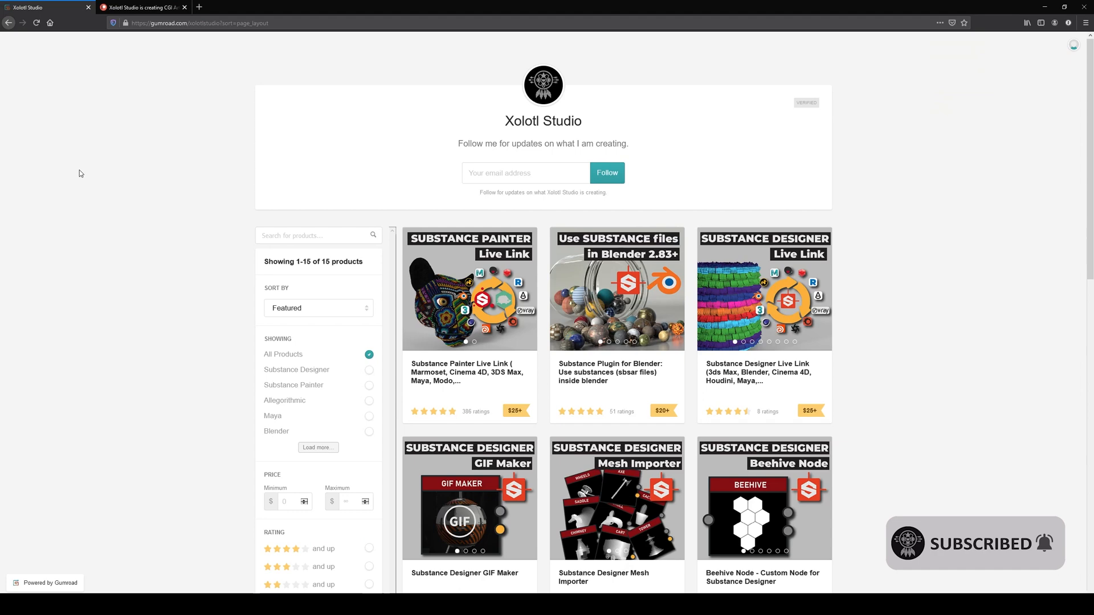
mouse_move(139, 412)
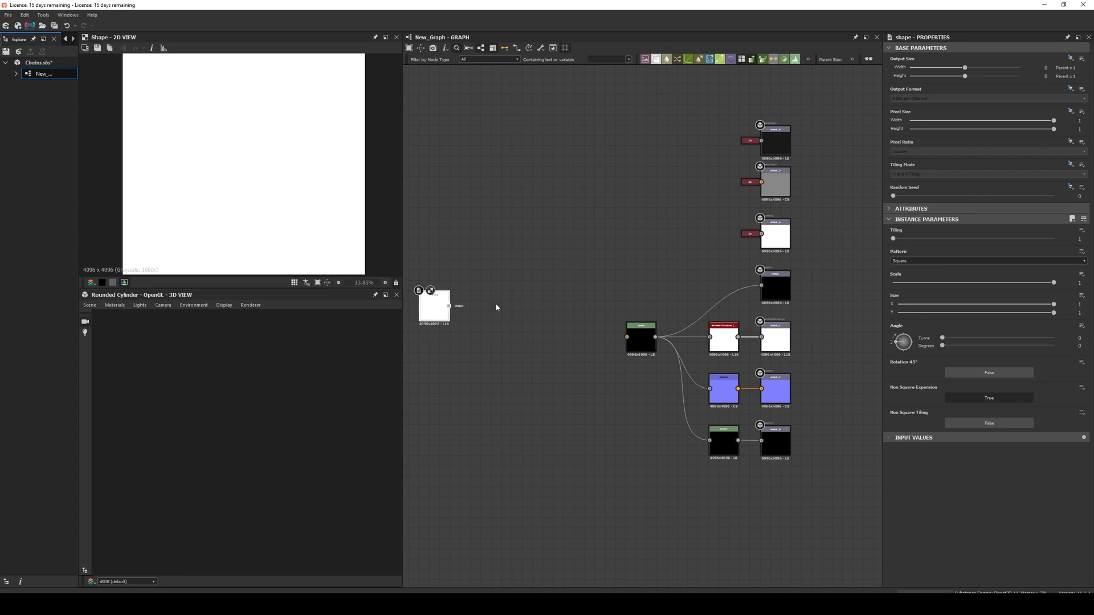
- Set the Shape pattern to Paraboloid and bend a Curve node into a peak to form a soft ring
left_click(987, 260)
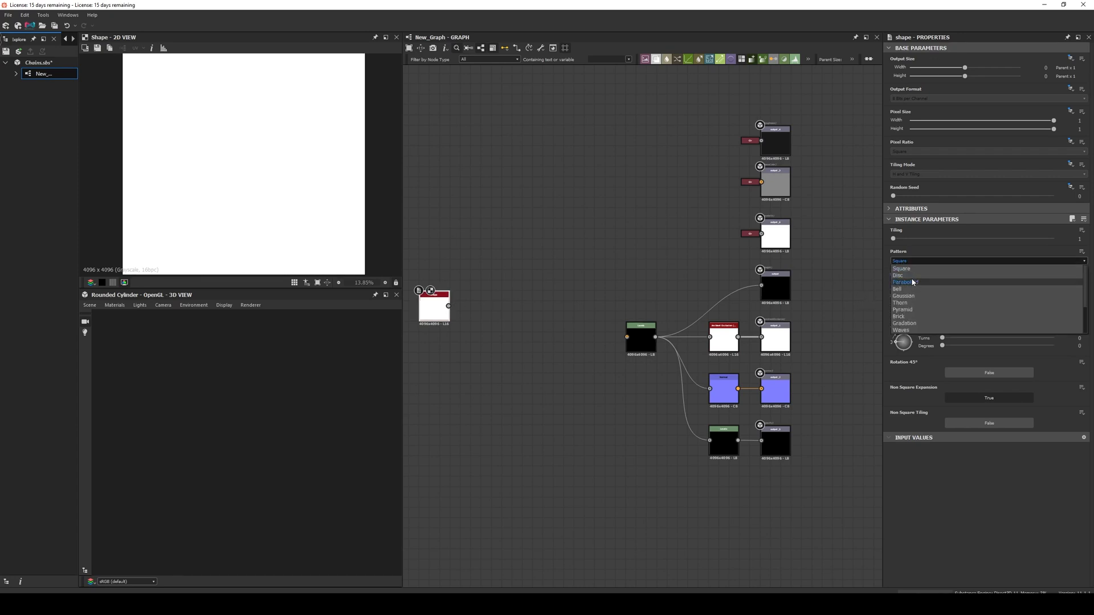
left_click(905, 281)
type("pol")
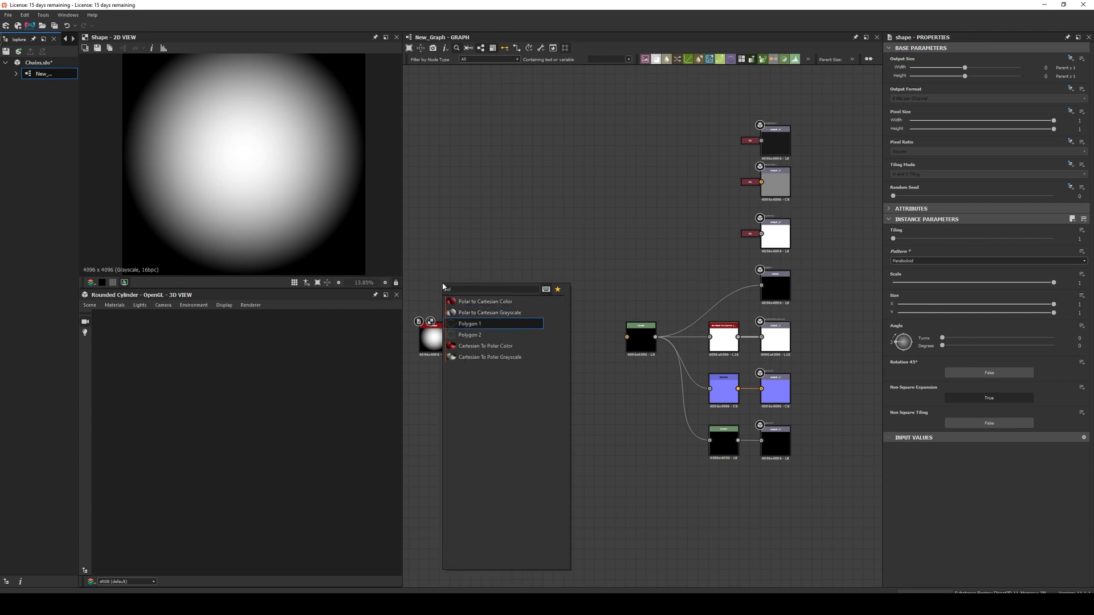
left_click(469, 335)
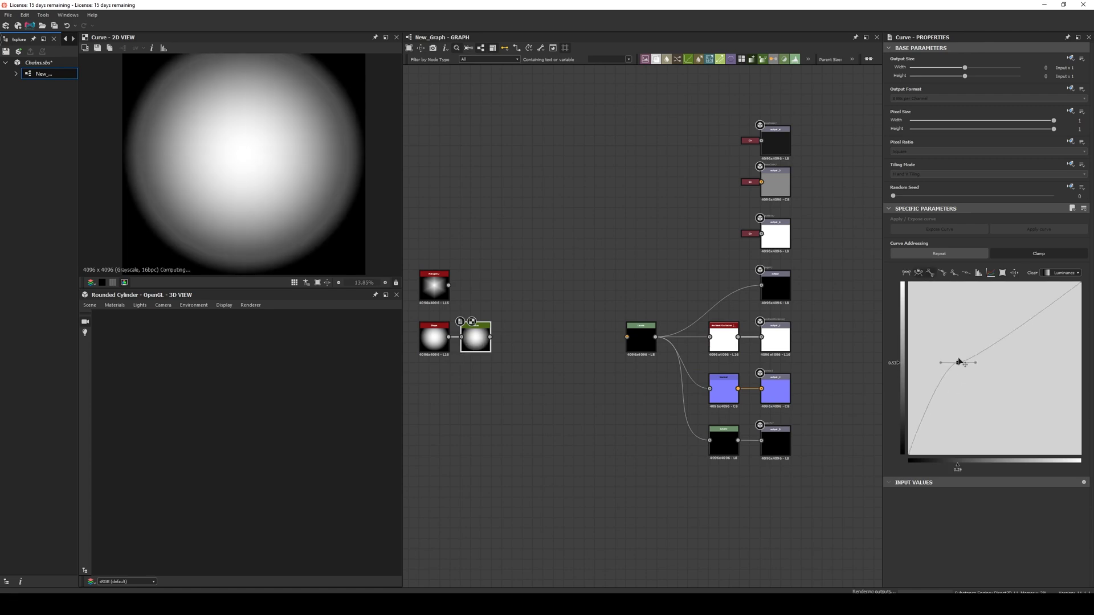
left_click_drag(958, 362, 949, 294)
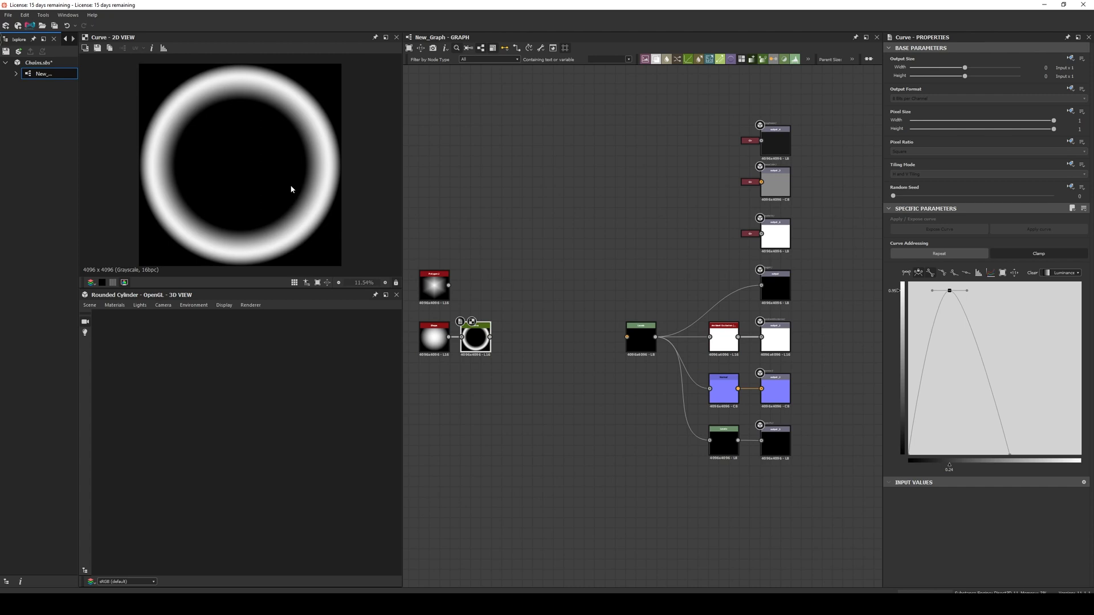
scroll("down", 3)
type("le")
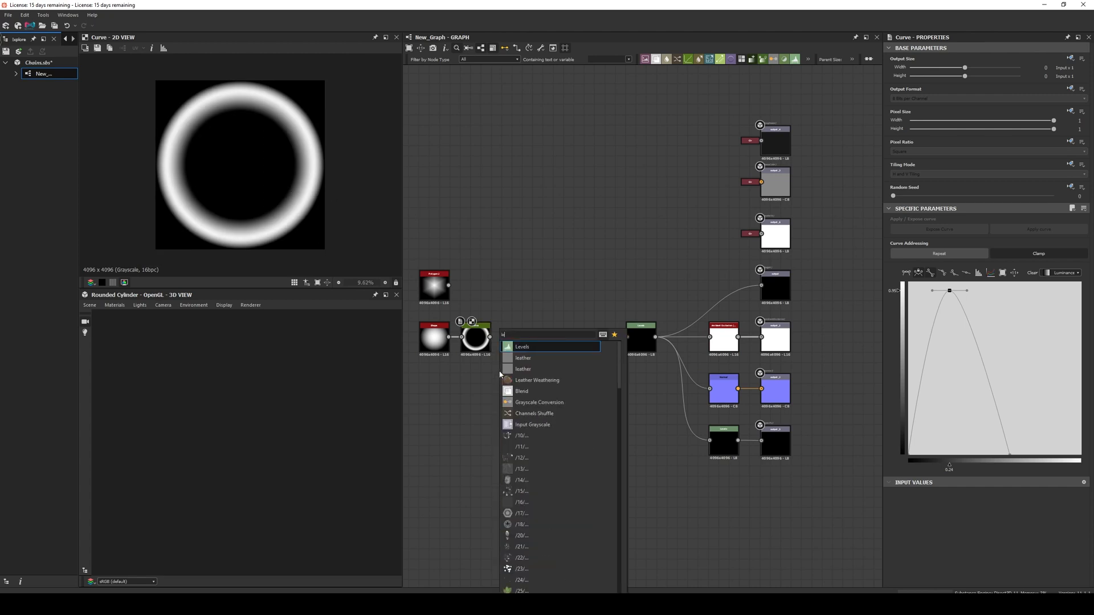
- Add a Levels node after the ring and a Gradient Linear 1 node via the 'grad' search
left_click(522, 347)
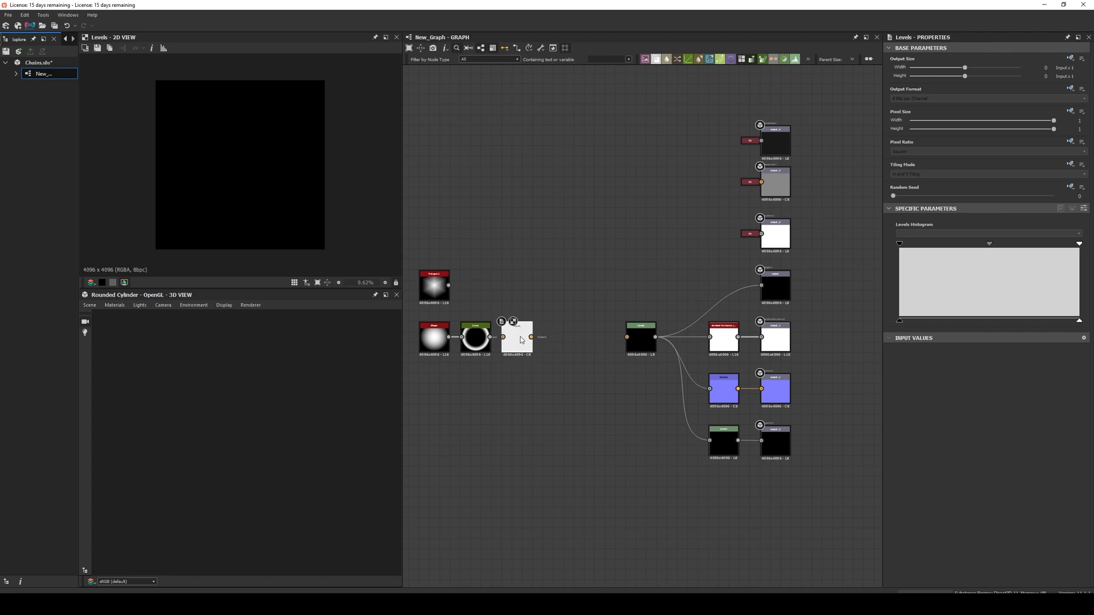
left_click(516, 338)
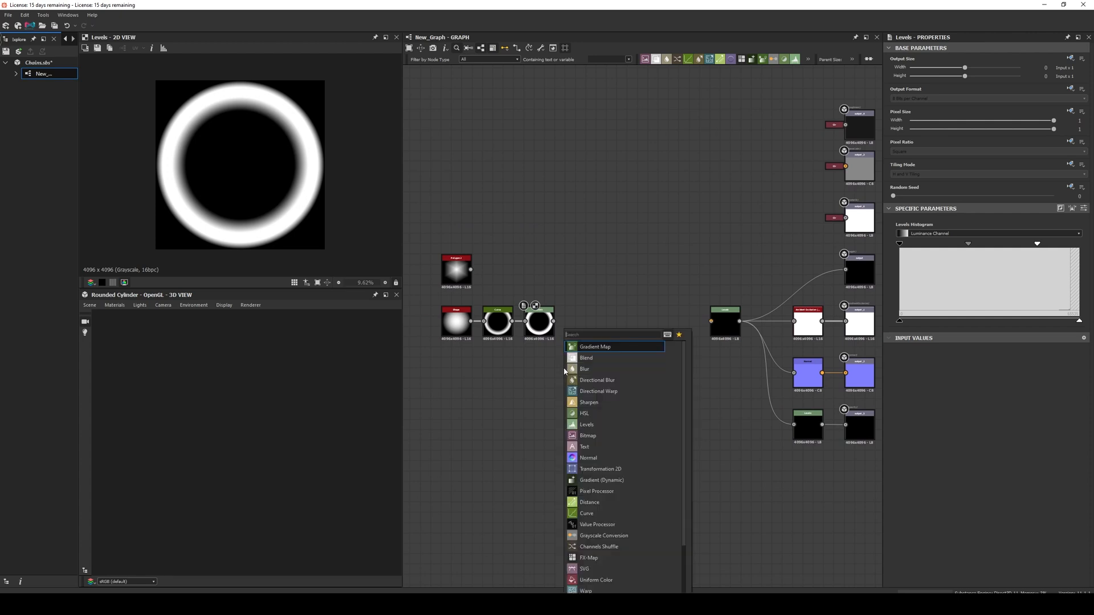
type("grad")
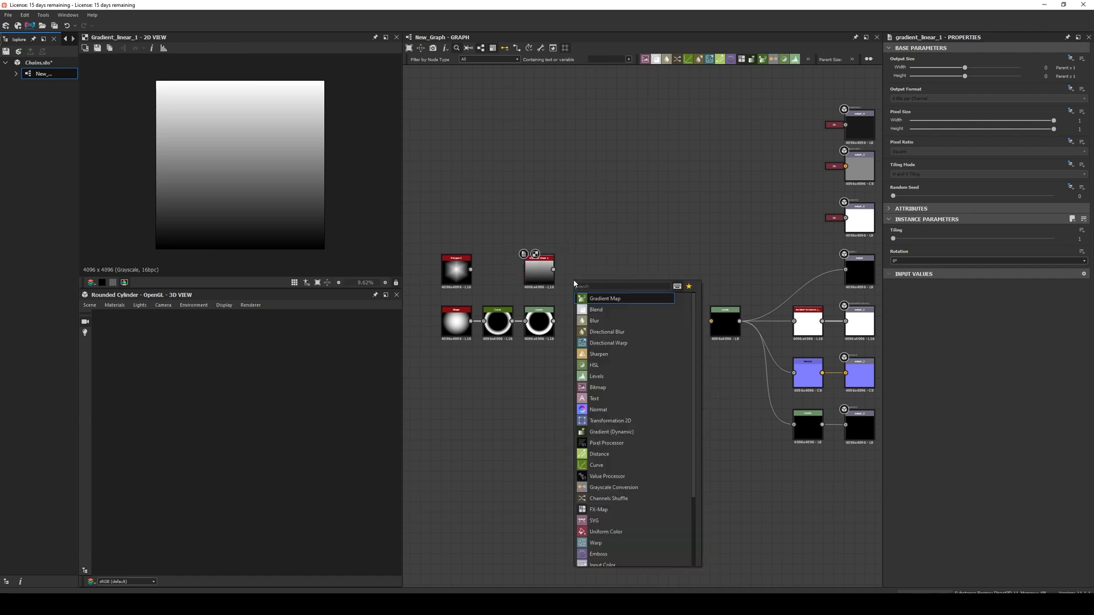
- Blend the linear gradient over the levelled ring with a chosen blending mode
left_click(596, 309)
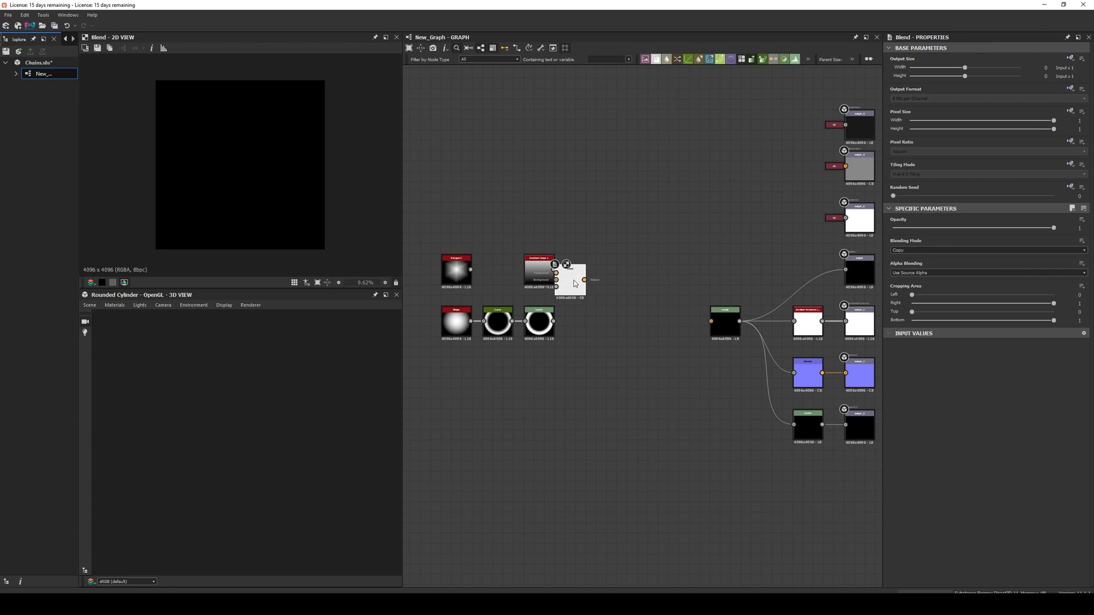
left_click_drag(570, 269, 588, 321)
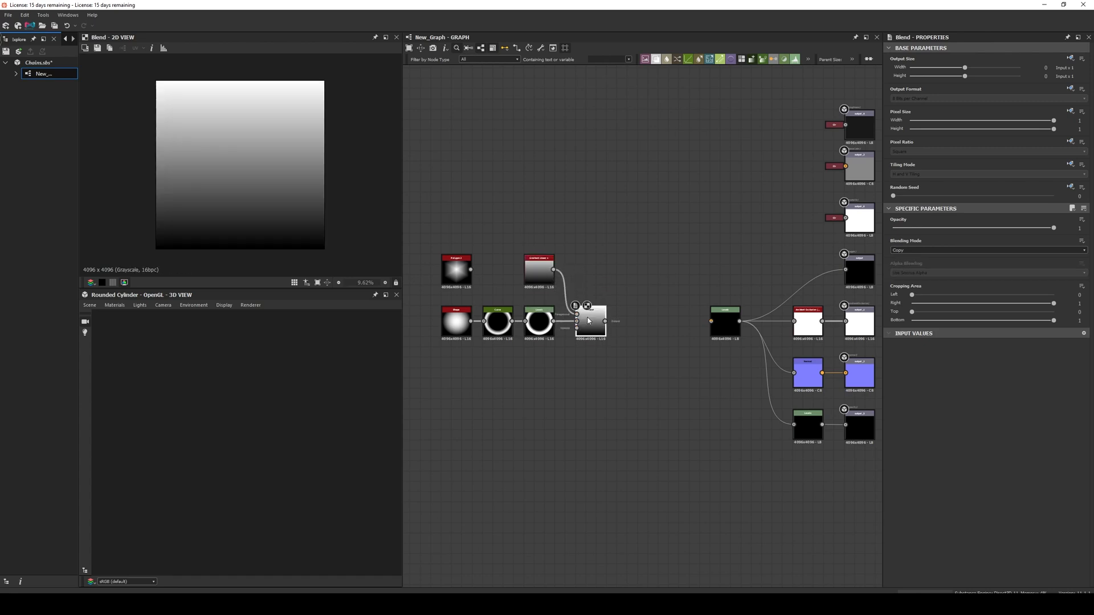
left_click(986, 250)
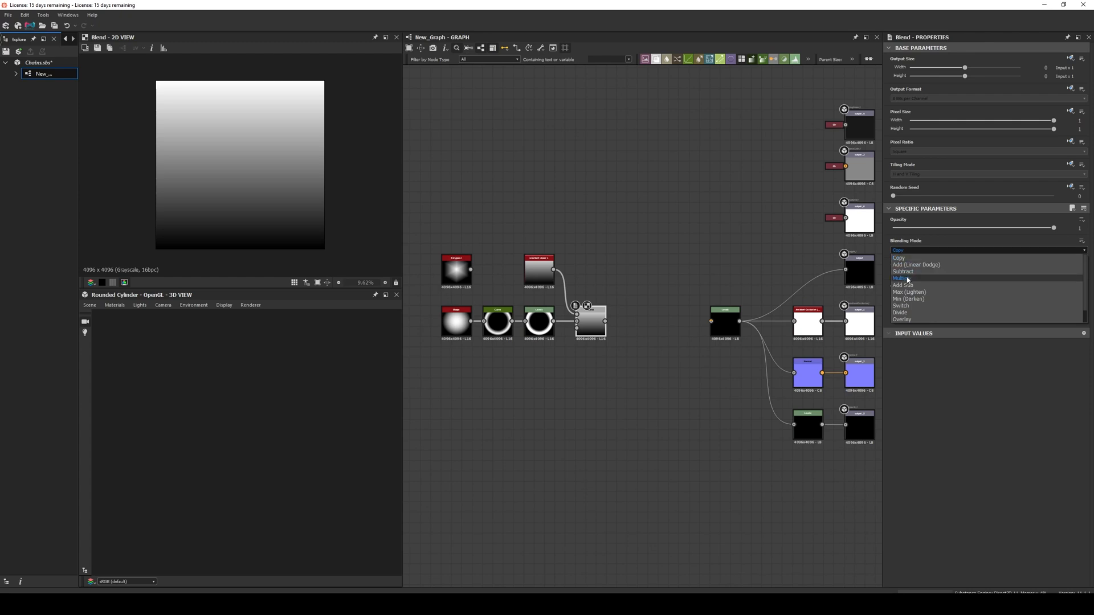
left_click(902, 278)
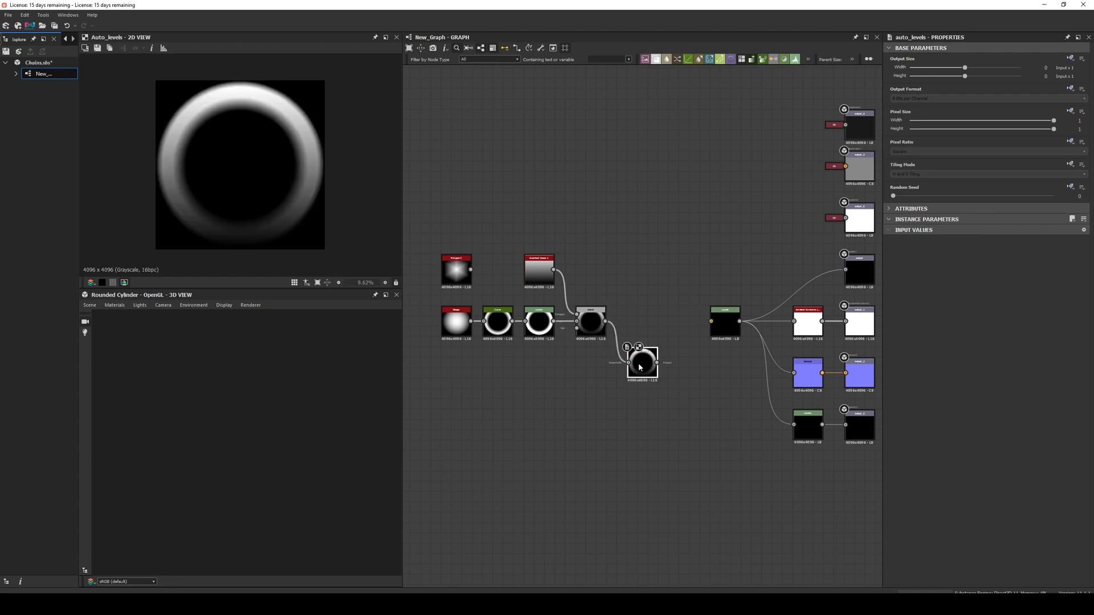
- Feed the auto-levelled ring into the material chain and narrow the gradient width to 16 pixels
left_click_drag(640, 362, 630, 322)
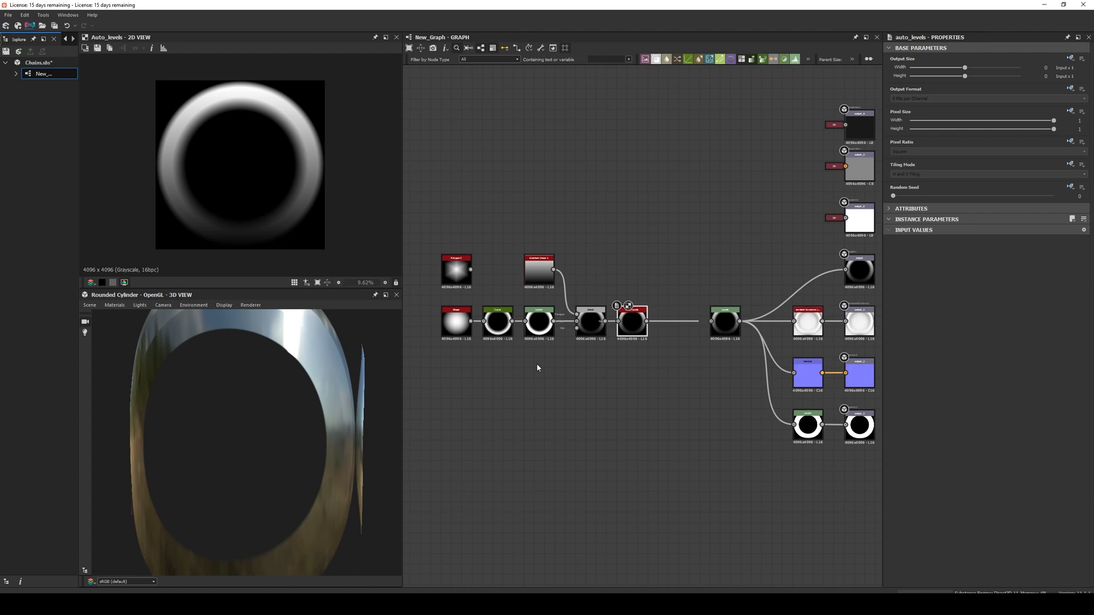
left_click(538, 271)
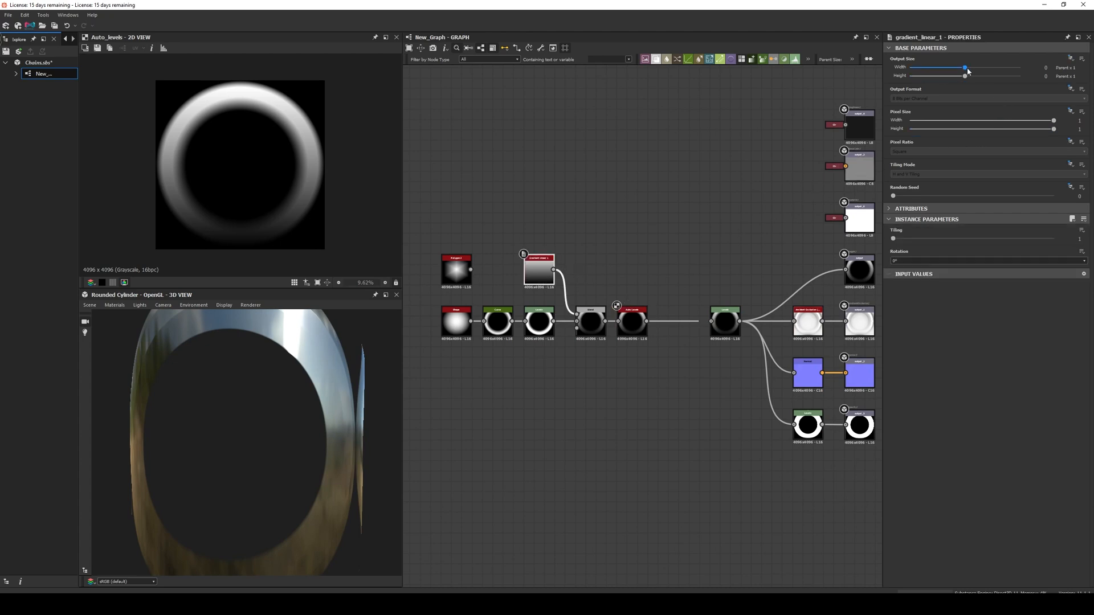
left_click_drag(965, 69, 928, 70)
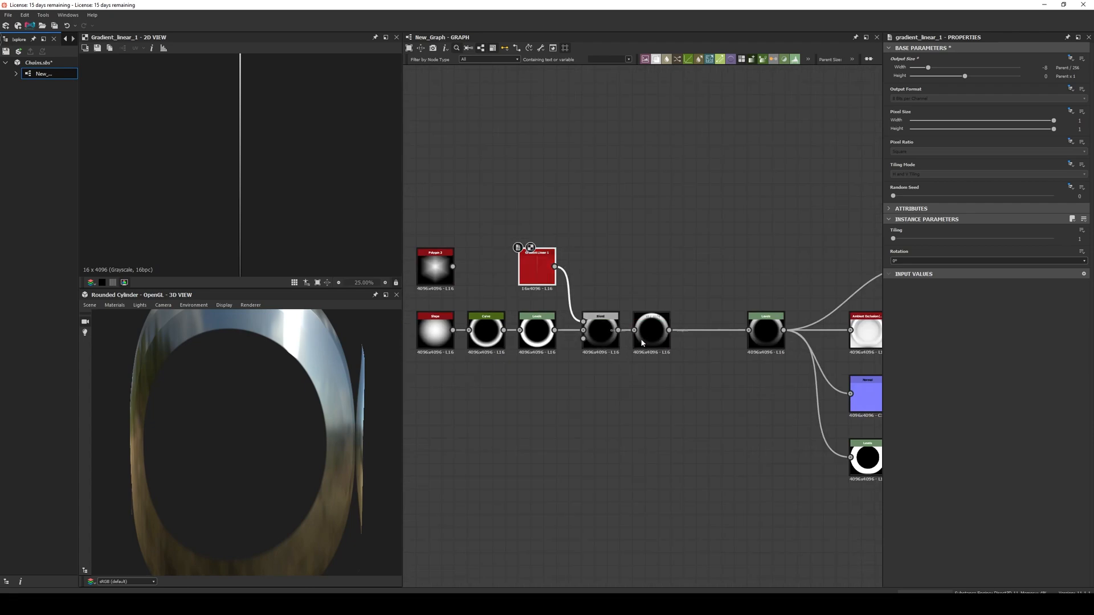
left_click(650, 331)
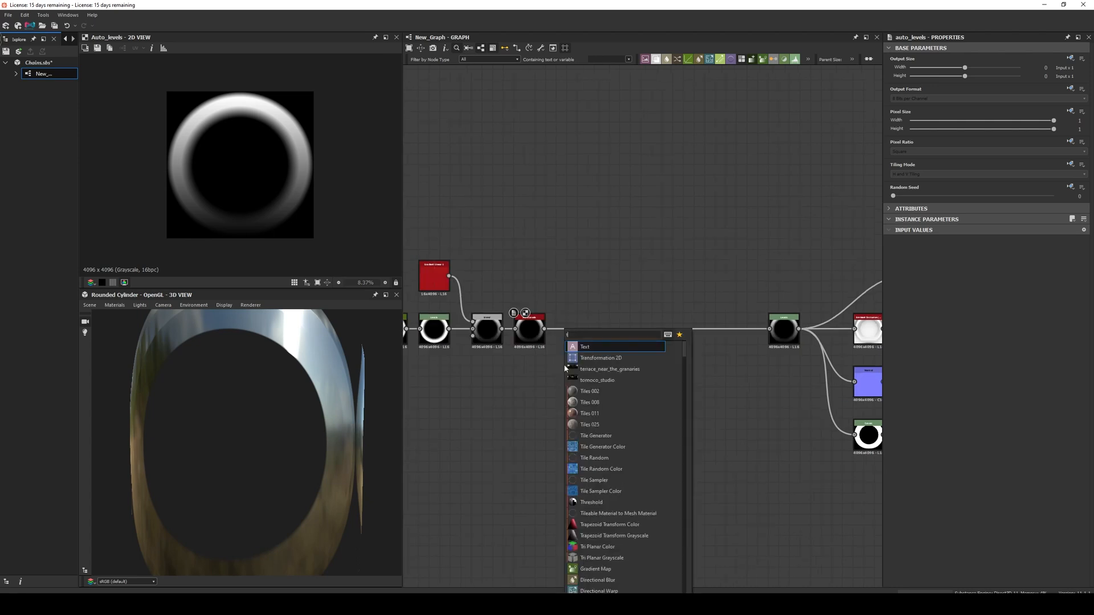
- Route the ring through two Transformation 2D nodes and choose their tiling mode
left_click(600, 358)
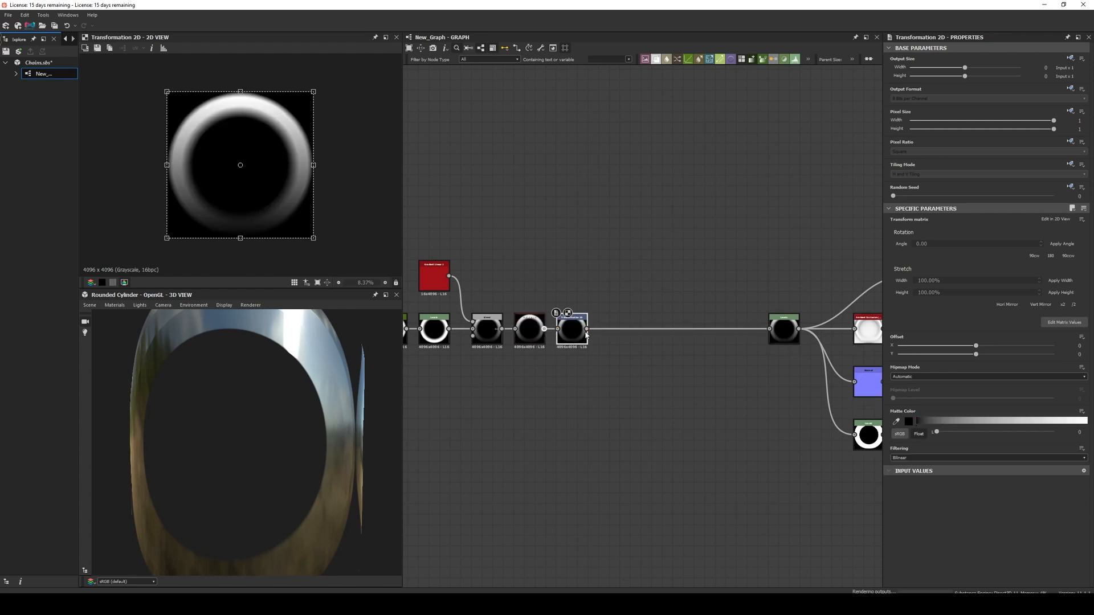
left_click_drag(588, 328, 724, 355)
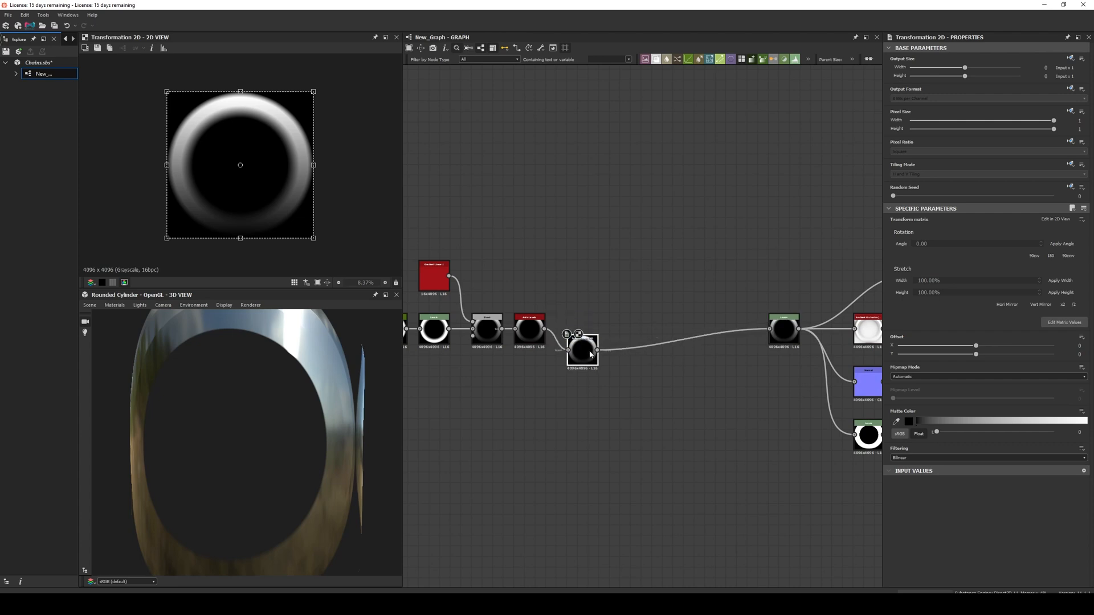
left_click_drag(581, 348, 571, 328)
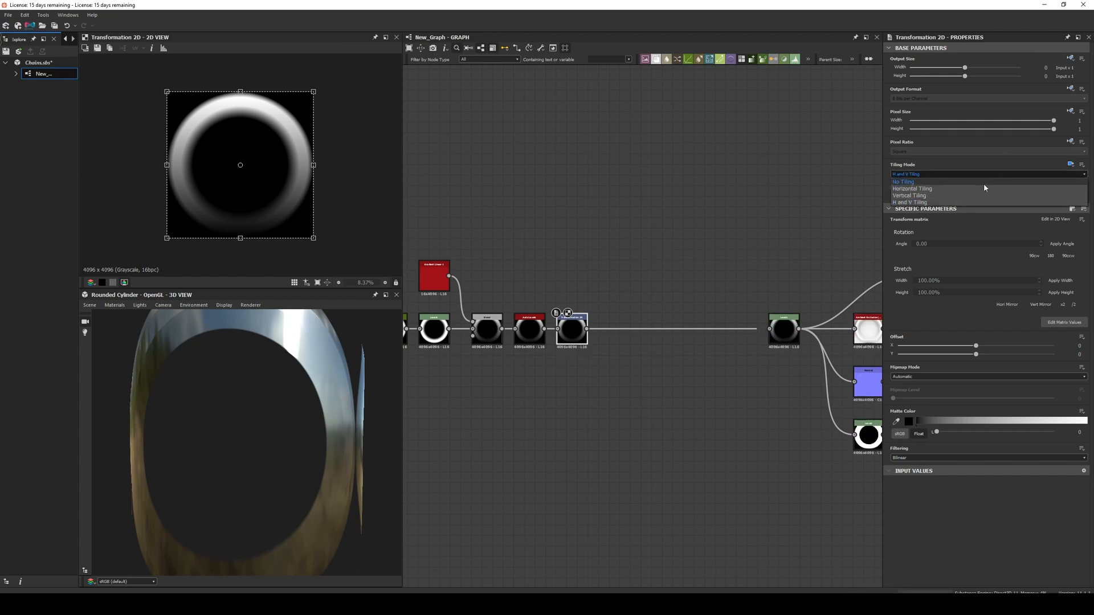
left_click(911, 188)
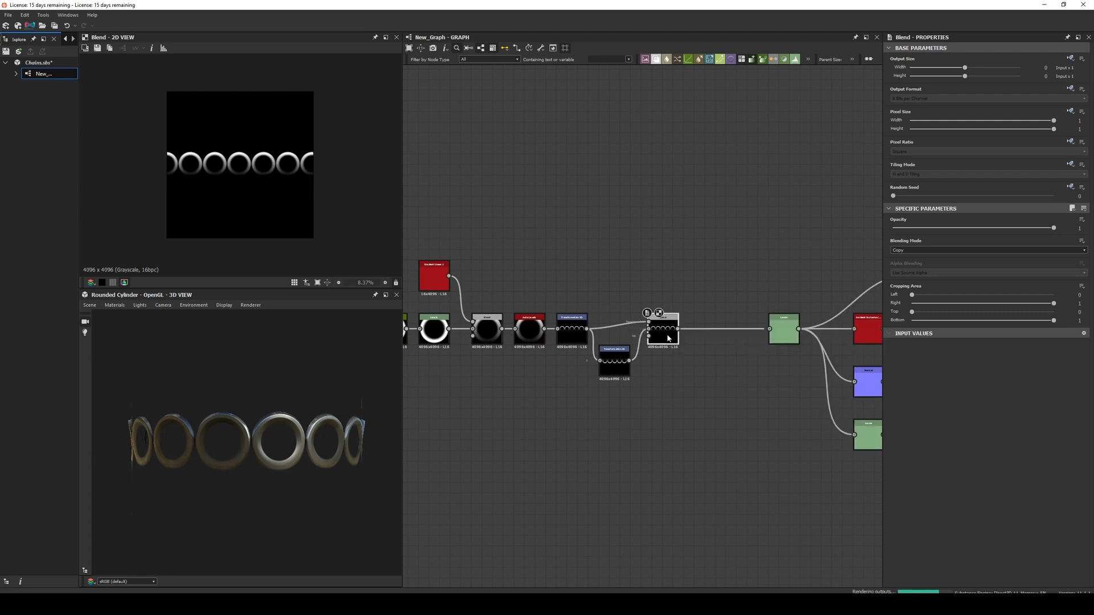
- Merge the two ring rows with a brighter-pixel blending mode and select the offset row
left_click(987, 250)
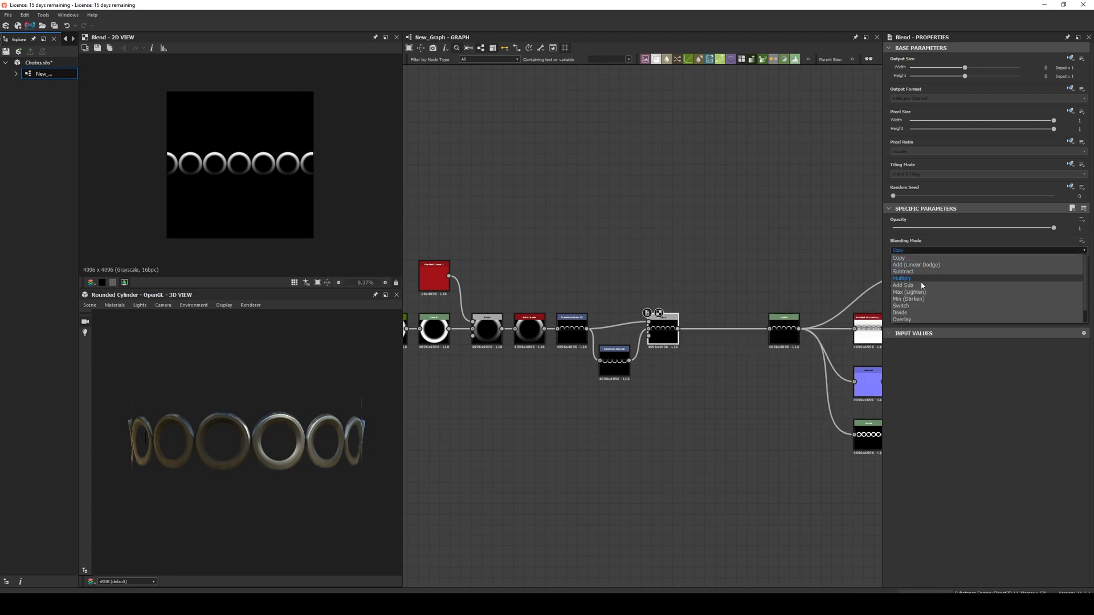
left_click(909, 292)
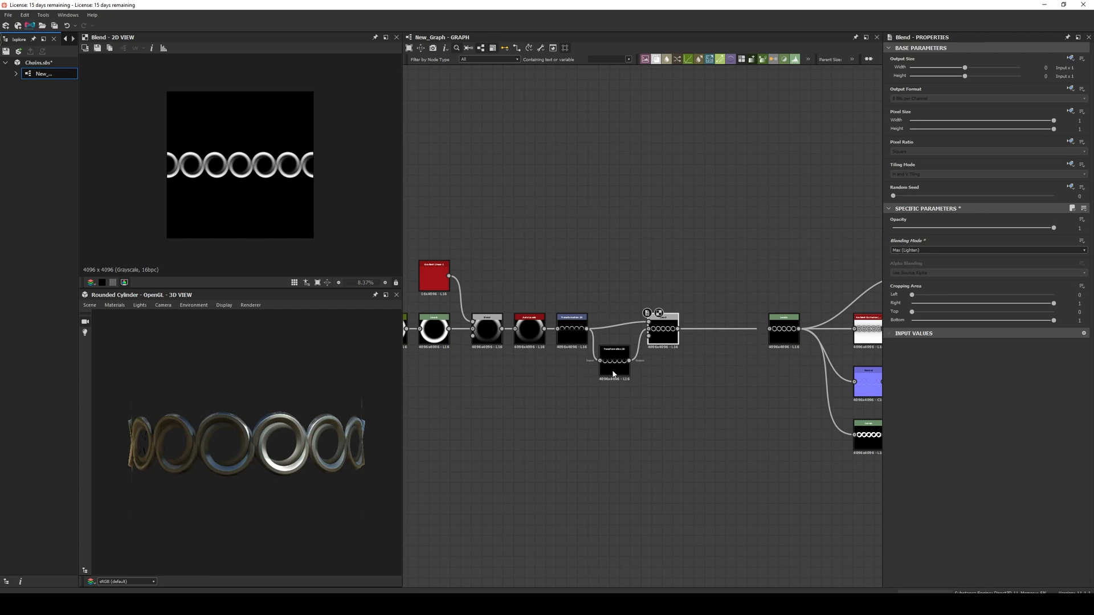
left_click(614, 359)
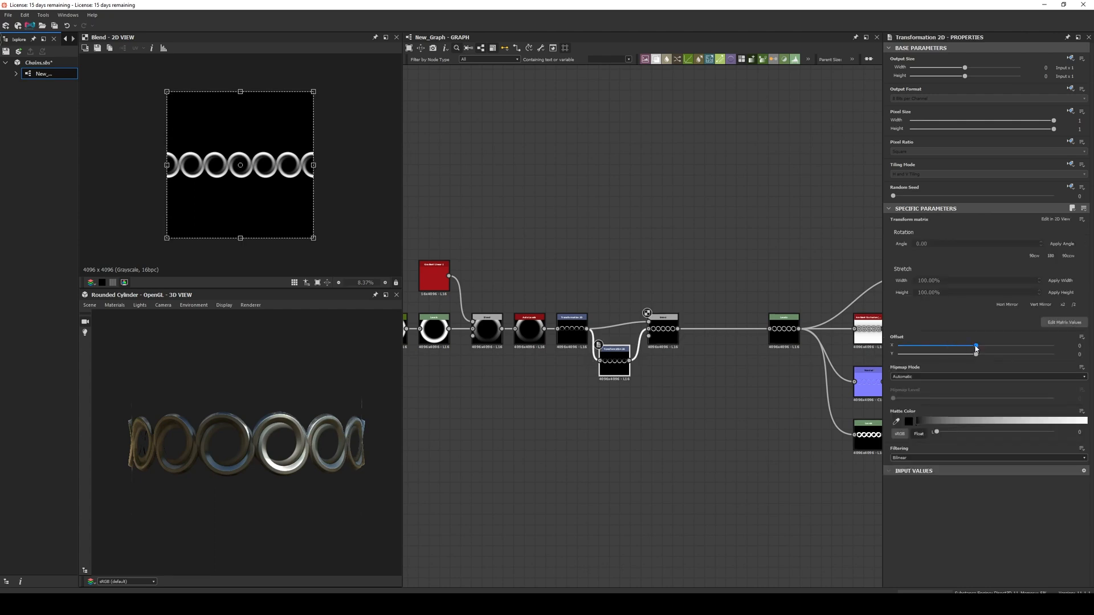
- Nudge the second row's Offset X until its rings sit between the originals and interlock
left_click_drag(975, 349, 984, 349)
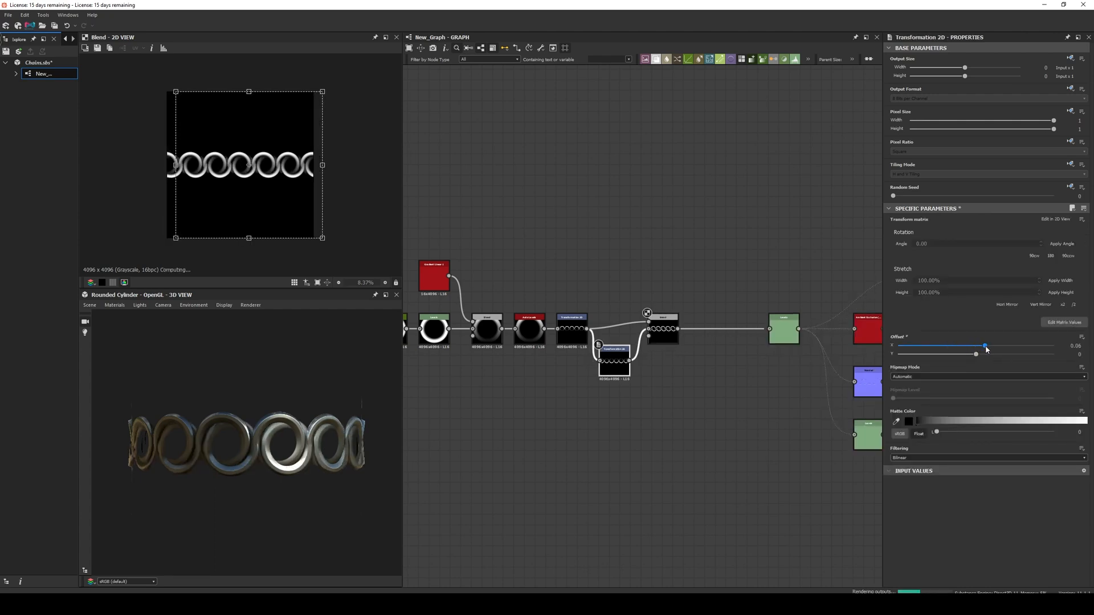
left_click_drag(984, 347, 989, 346)
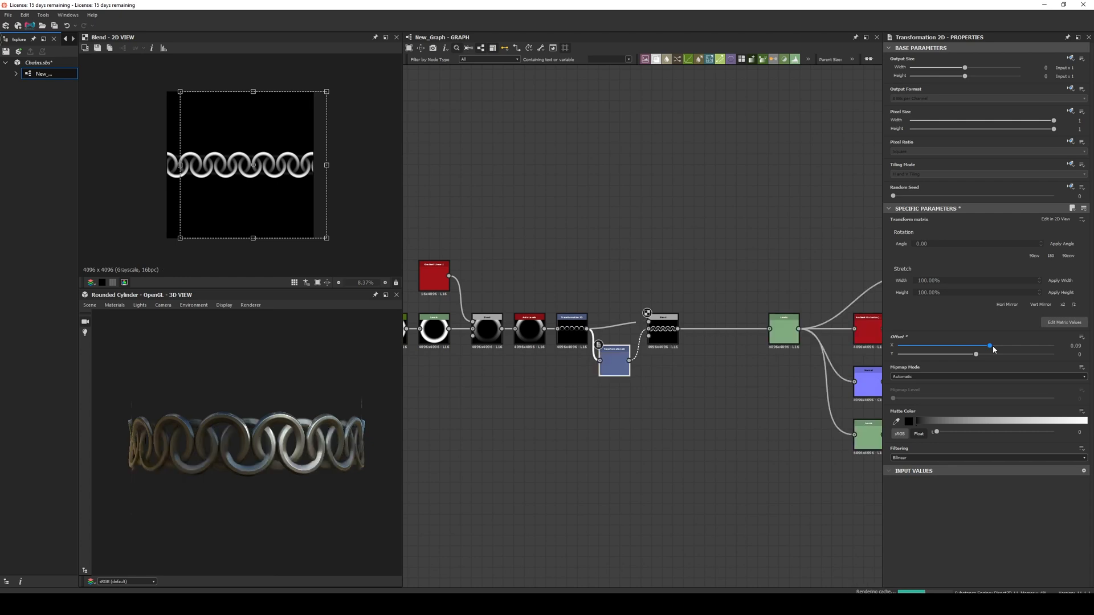
left_click_drag(989, 346, 993, 345)
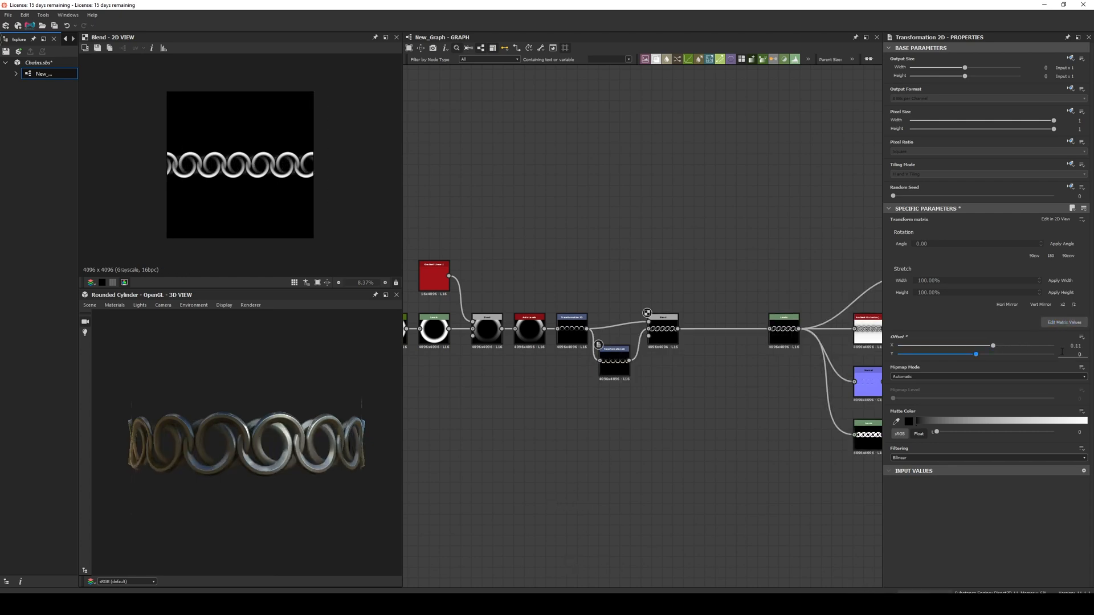
left_click_drag(975, 346, 992, 345)
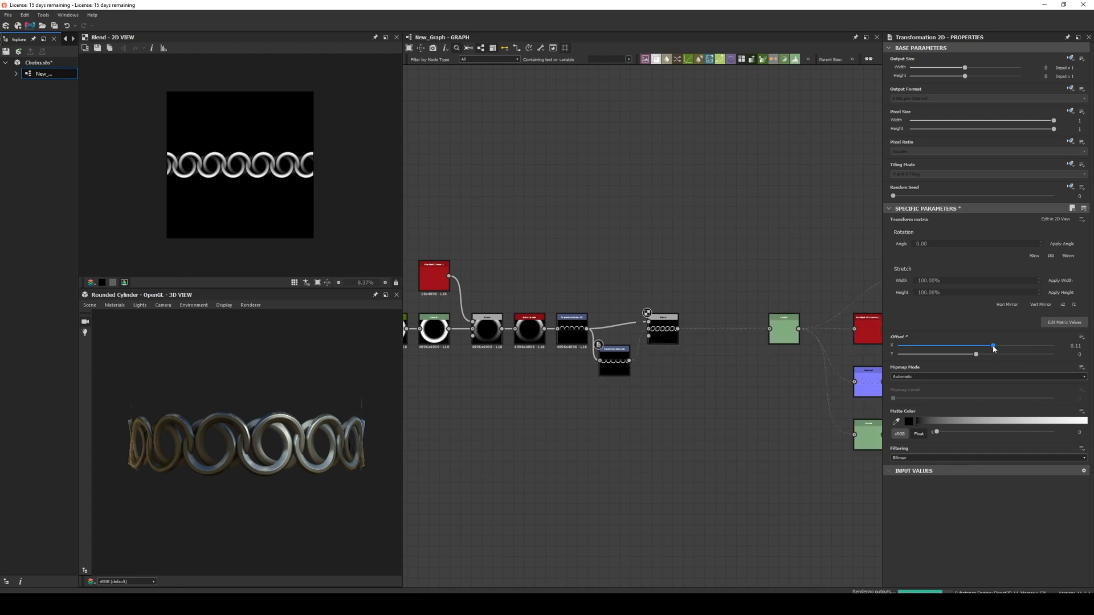
left_click_drag(993, 346, 991, 346)
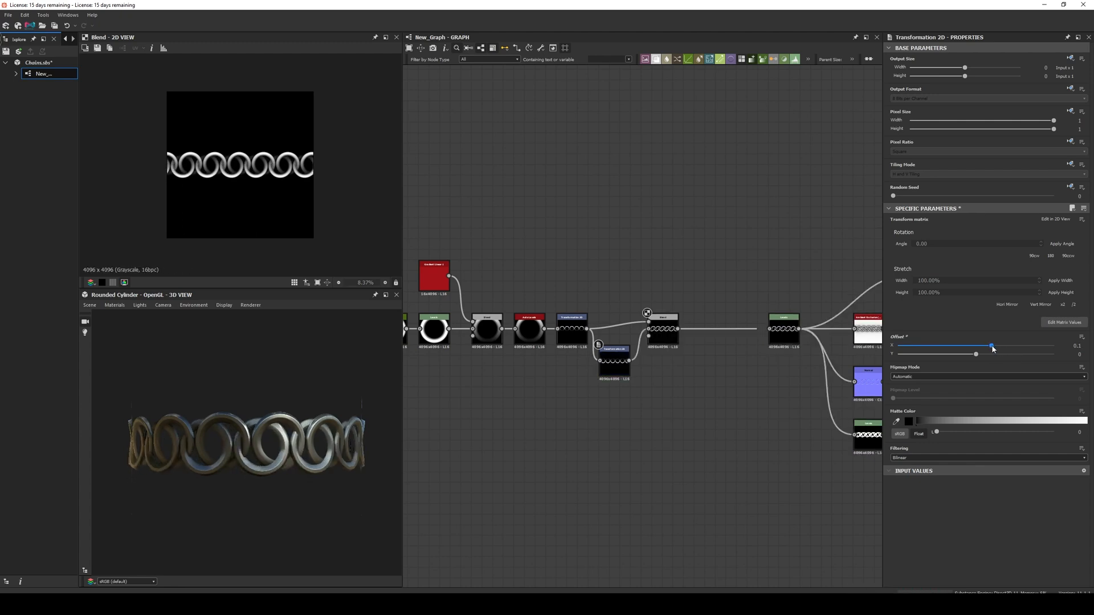
left_click_drag(992, 346, 989, 346)
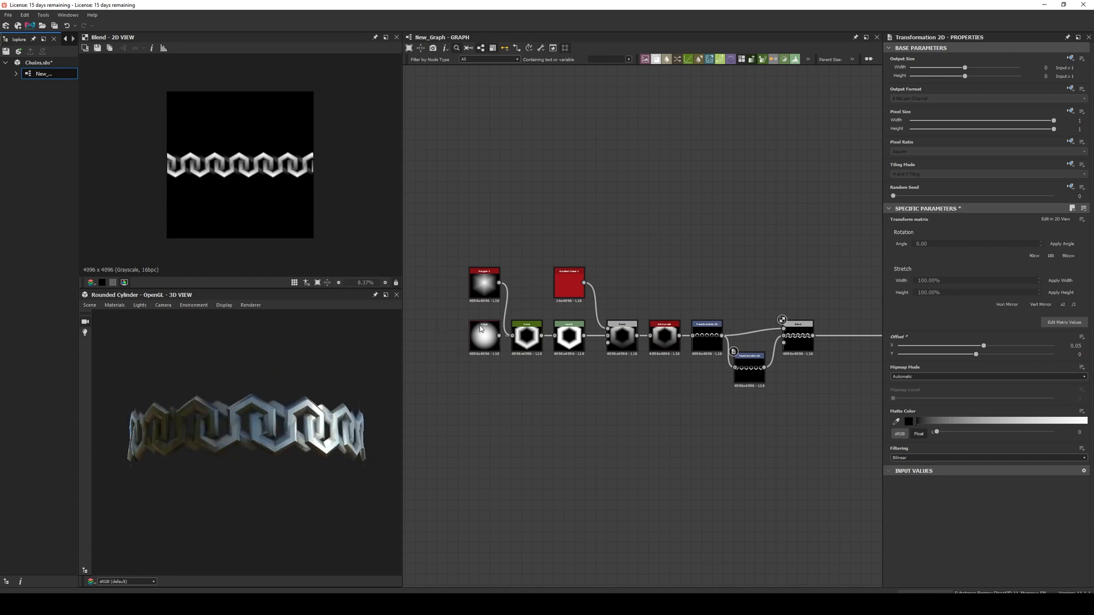
- Reshape the Curve node's luminance profile for the link and select the Polygon node
left_click(526, 336)
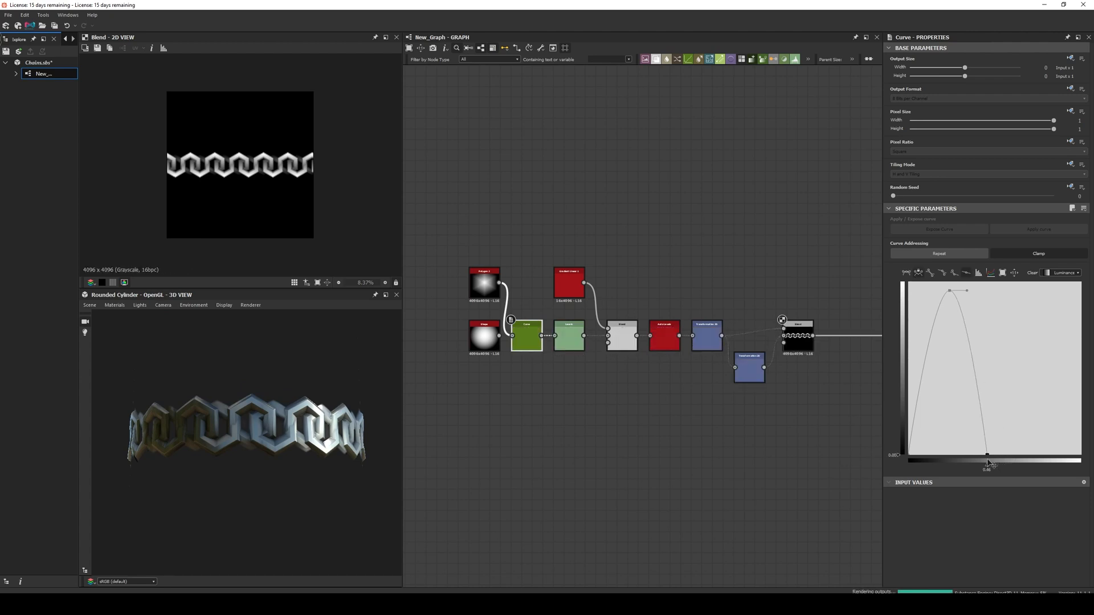
left_click_drag(988, 455, 976, 454)
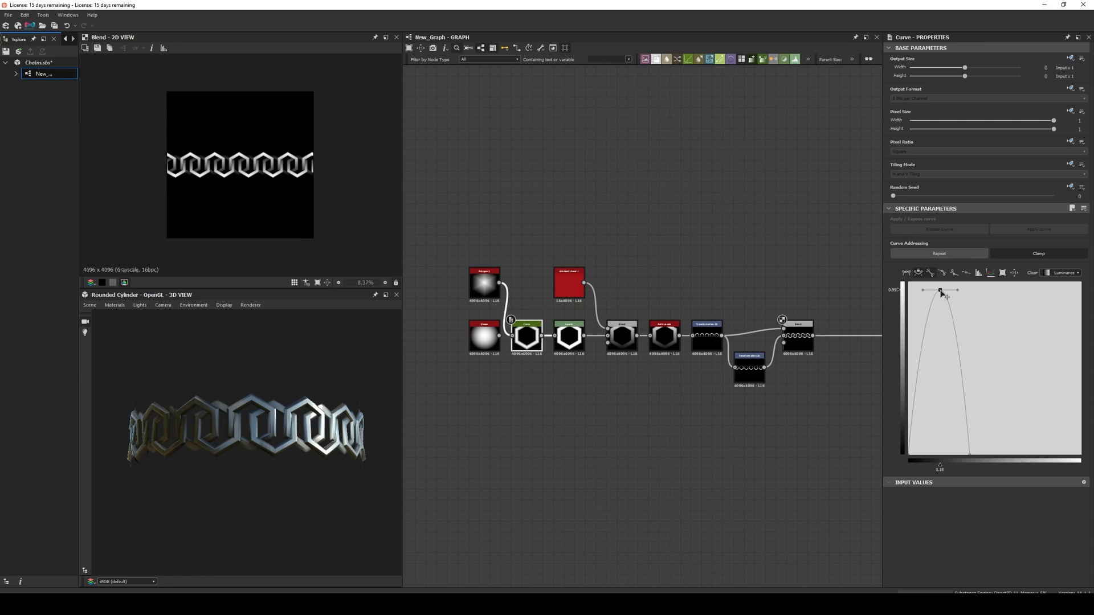
left_click(484, 283)
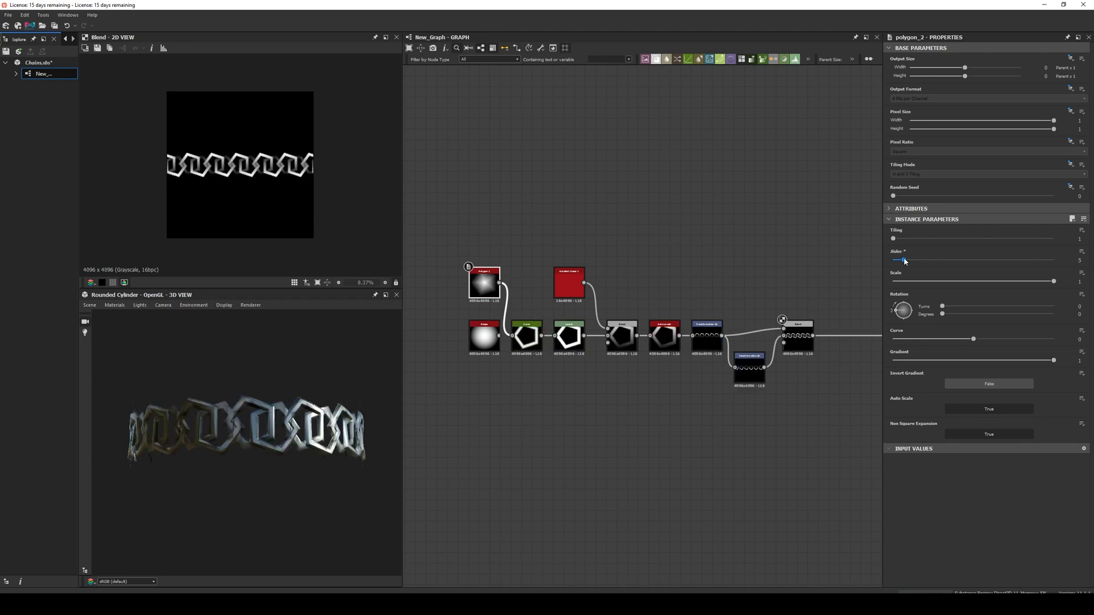
- Try the Polygon Sides at 4, then 6, and settle on 8 for octagonal links
left_click_drag(904, 259, 897, 260)
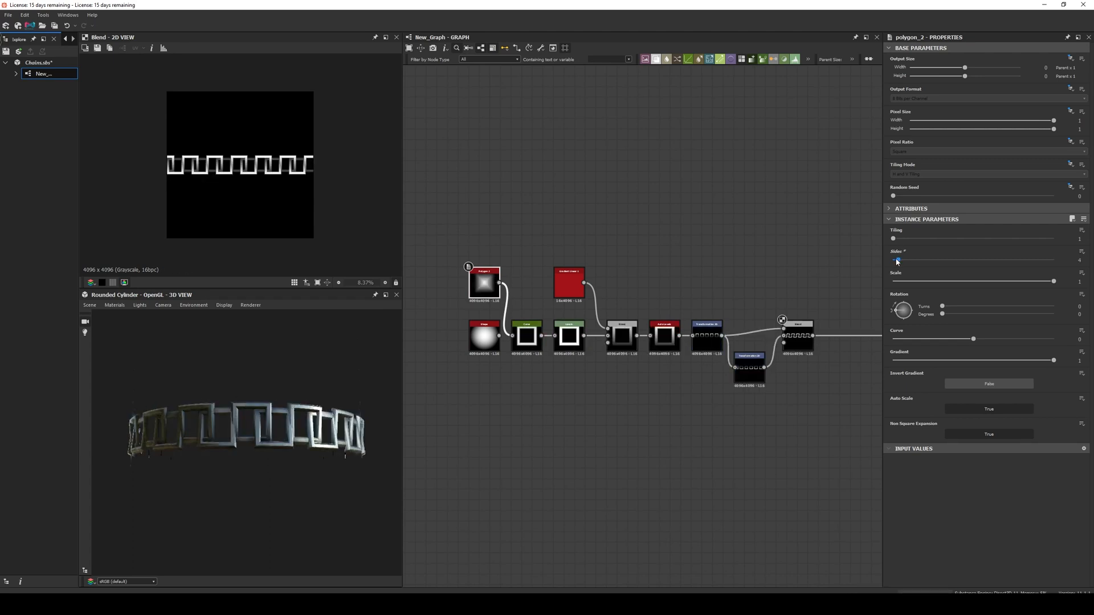
left_click_drag(897, 260, 909, 260)
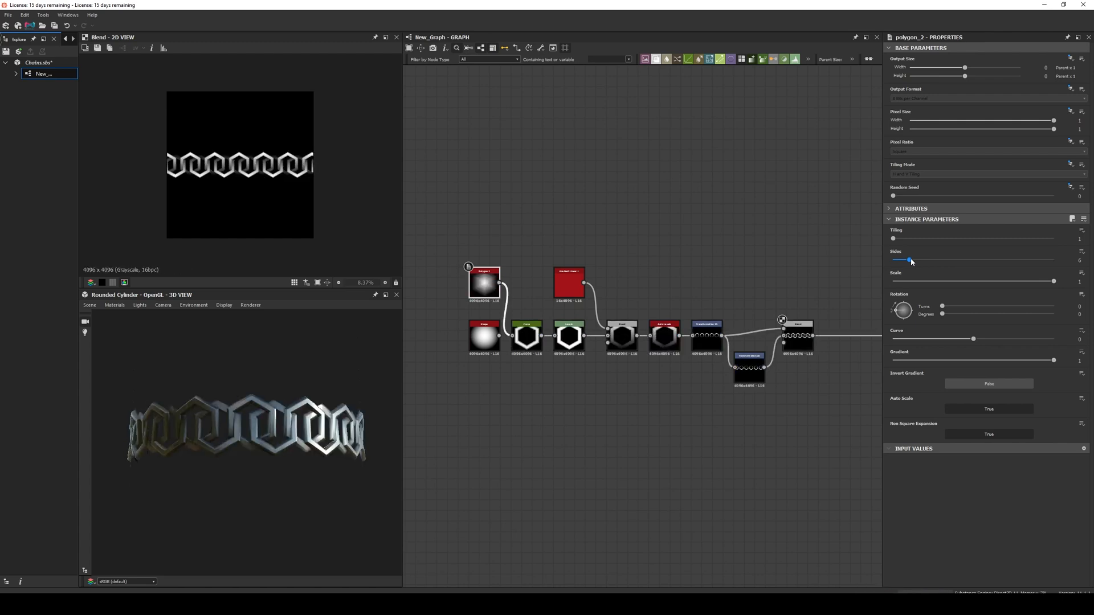
left_click_drag(909, 259, 919, 260)
type("sha")
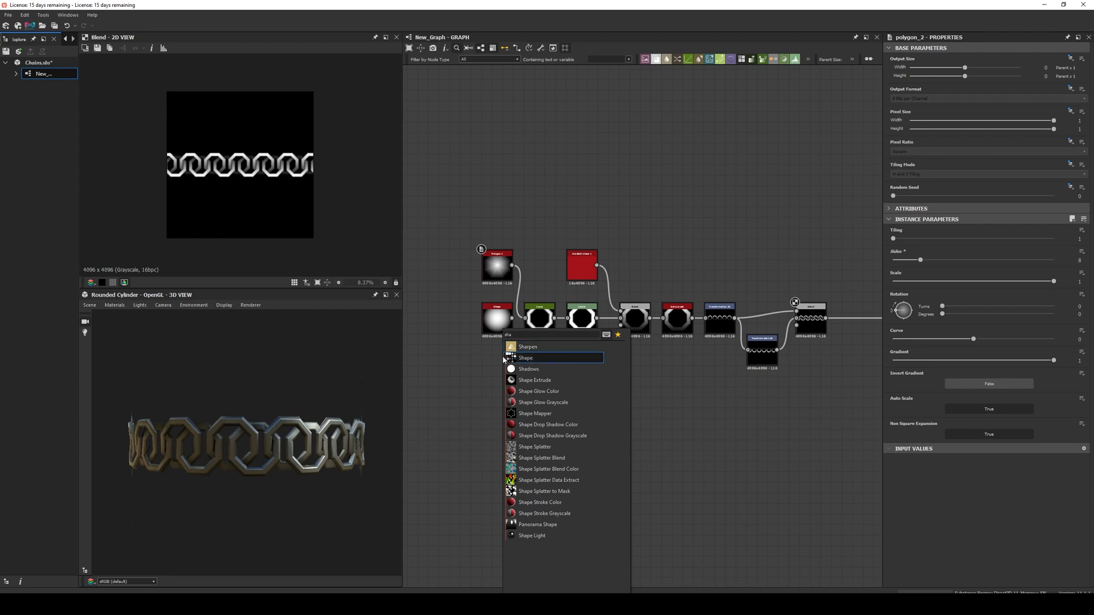
- Add a Shape node set to Capsule and adjust its Scale and Size sliders
left_click(527, 358)
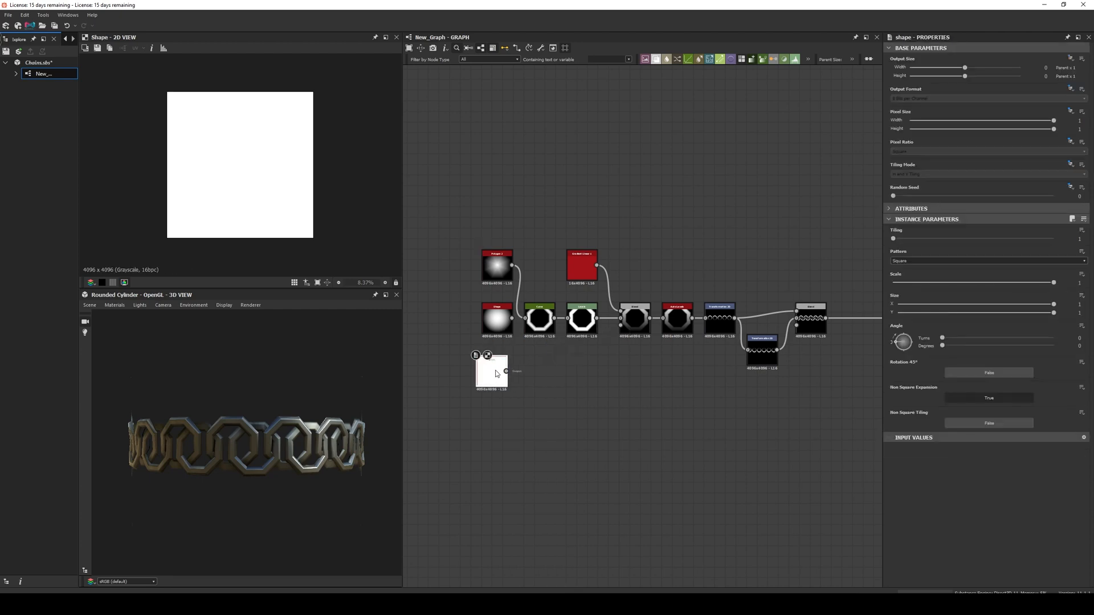
left_click(987, 260)
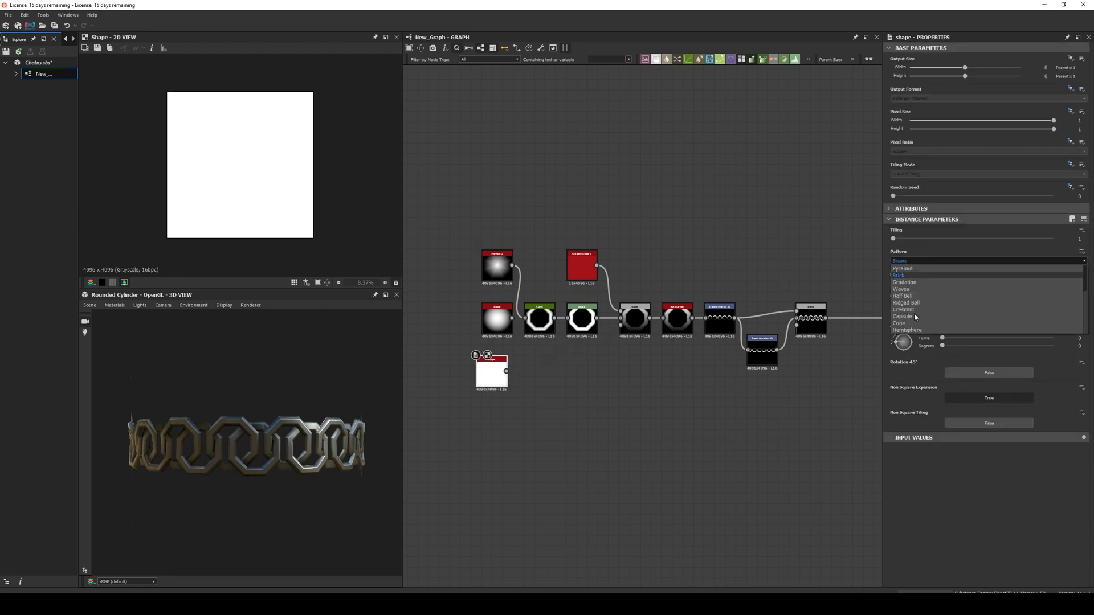
left_click(901, 316)
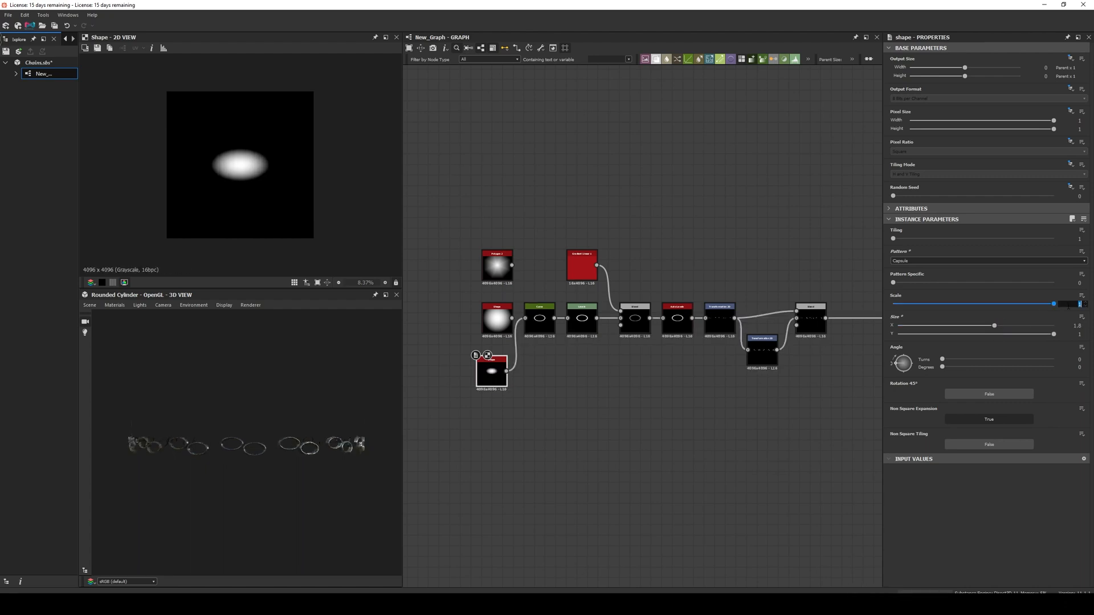
left_click_drag(1052, 303, 973, 303)
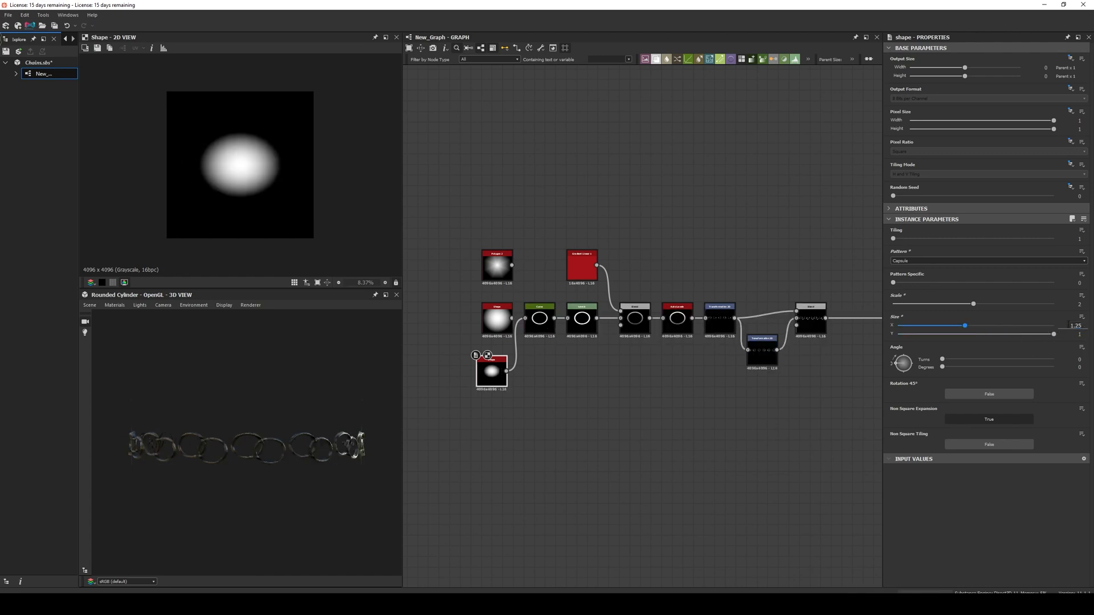
left_click_drag(893, 281, 923, 281)
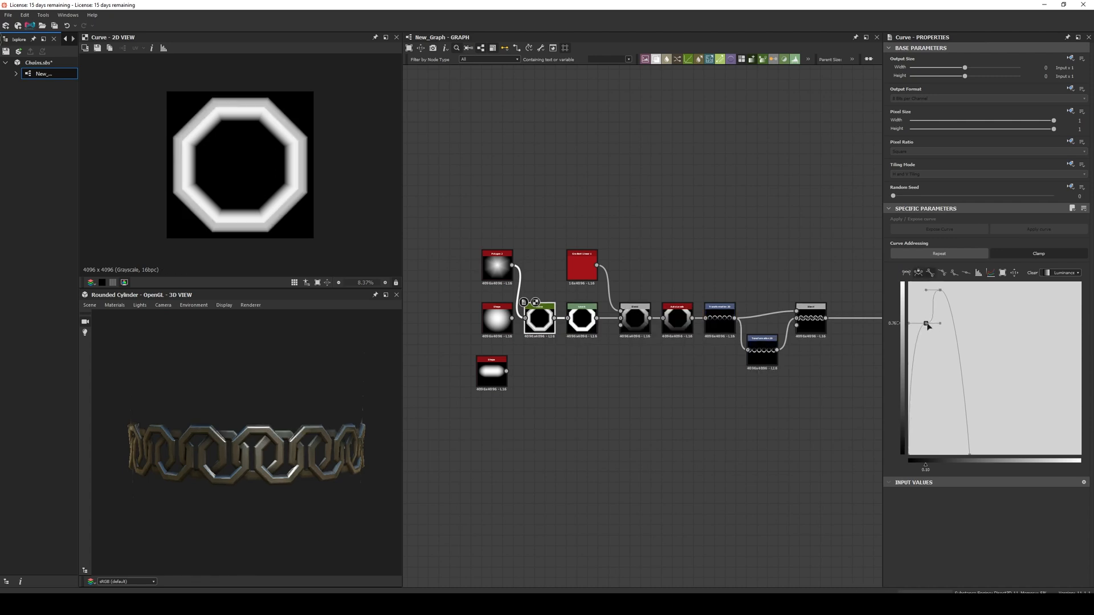
- Drag curve points to widen the ring's flat top and add a dip grooving its cross-section
left_click_drag(928, 324, 940, 291)
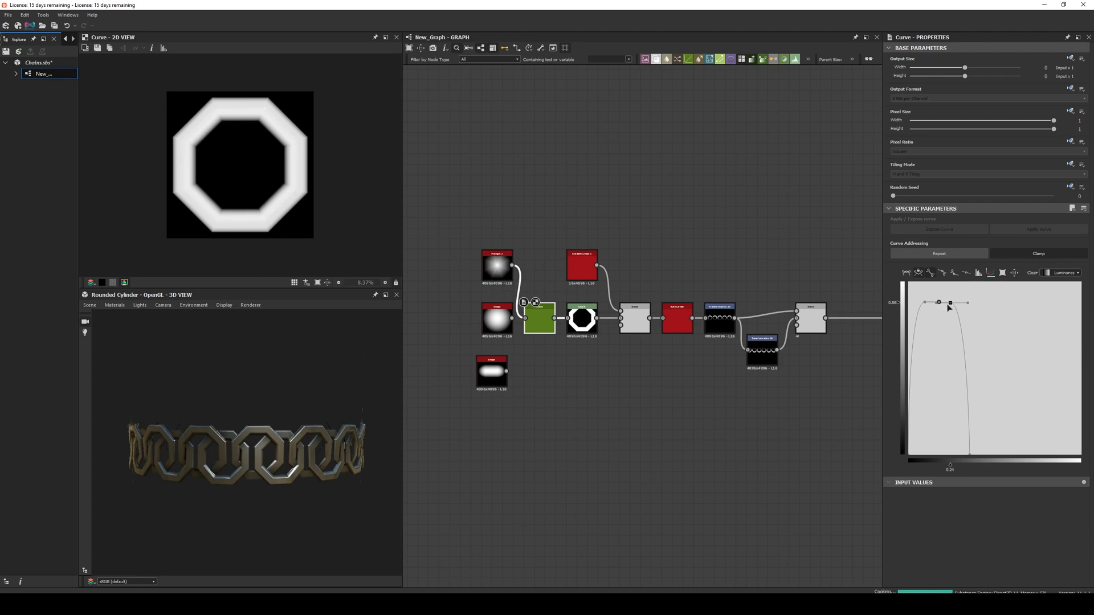
left_click_drag(949, 303, 960, 301)
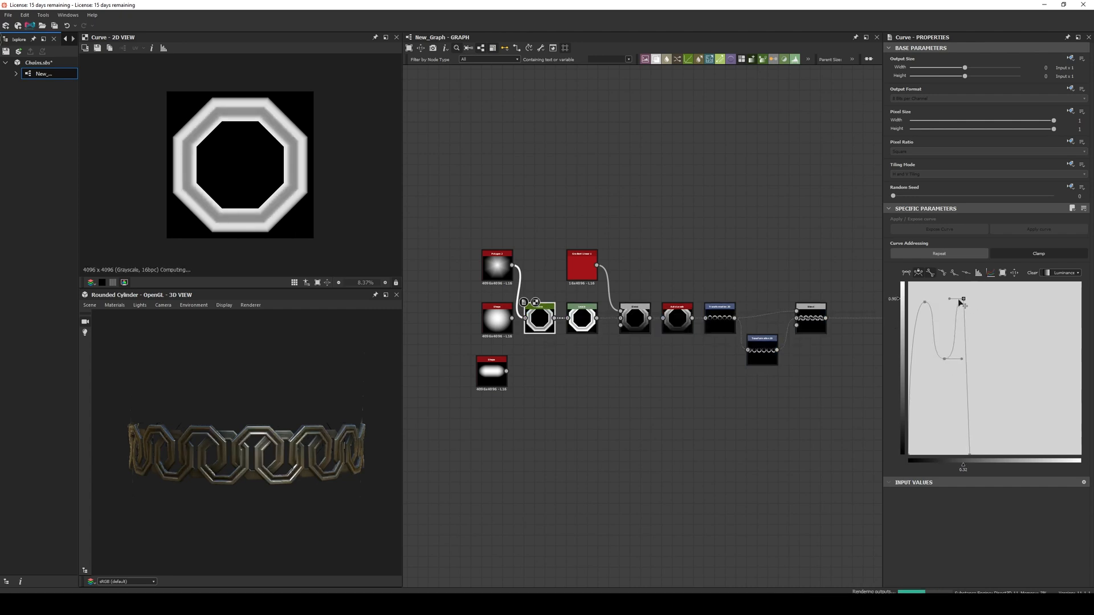
left_click_drag(964, 300, 943, 359)
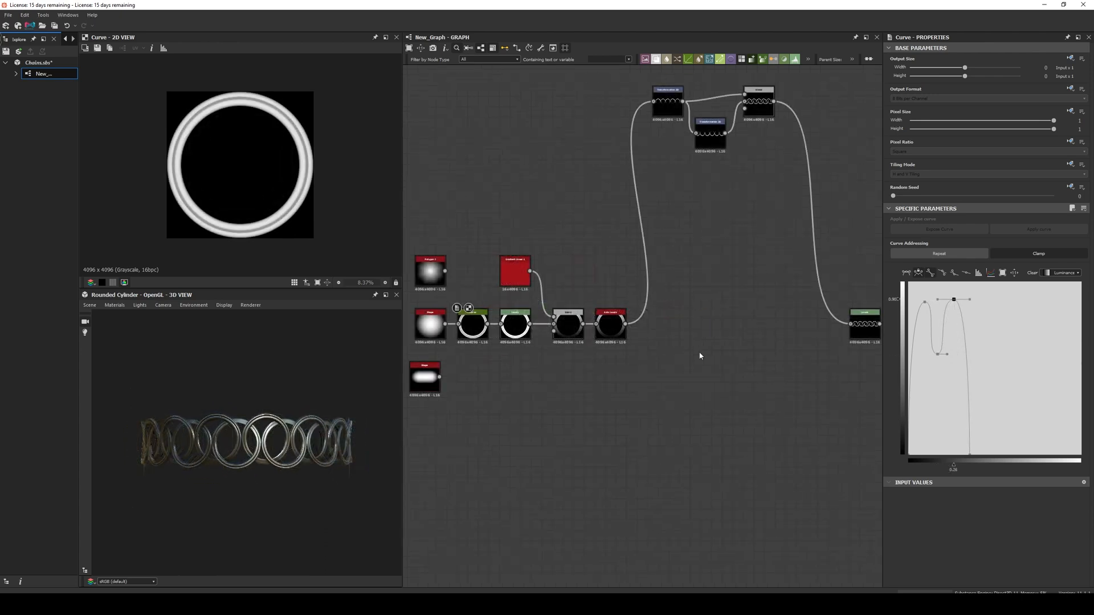
- Add a Splatter Circular node using Image Input, fed by the ring through a Transformation 2D
type("spla")
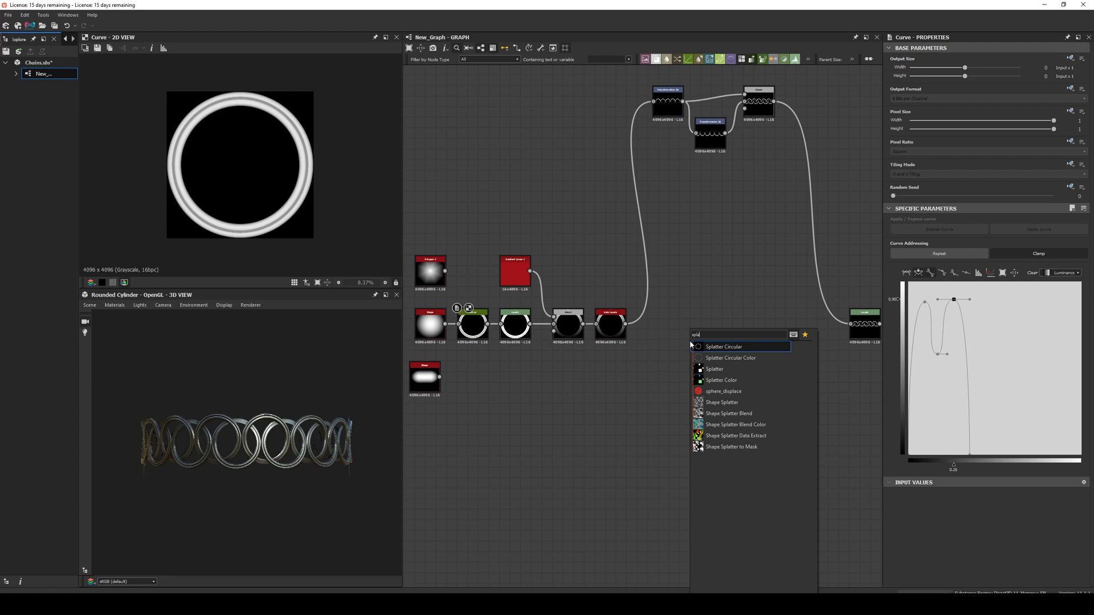
left_click(723, 346)
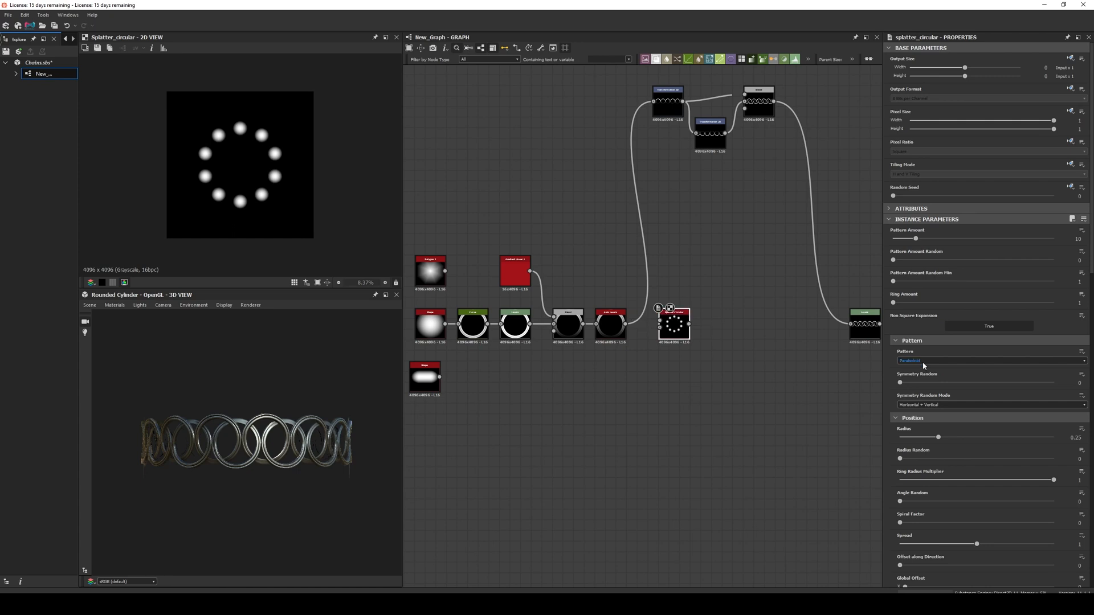
left_click(990, 361)
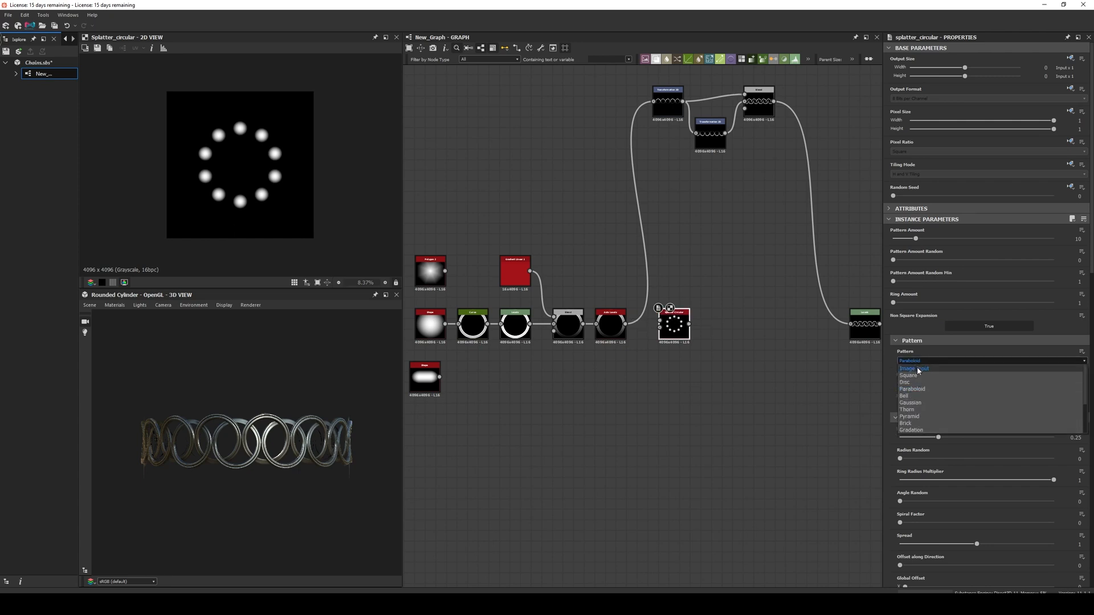
left_click(915, 368)
type("tra")
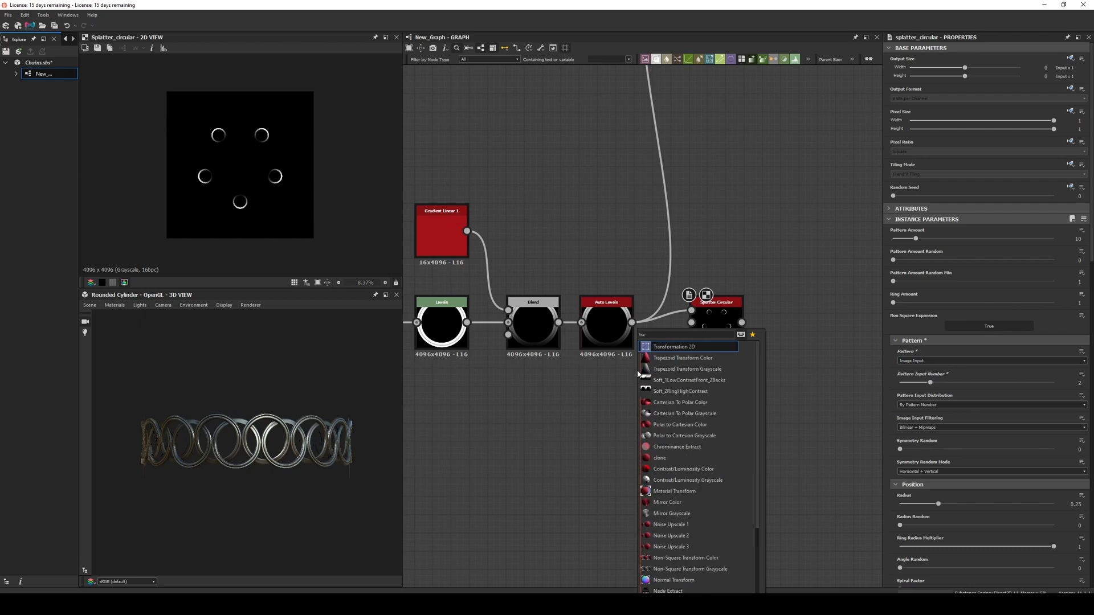
left_click(673, 346)
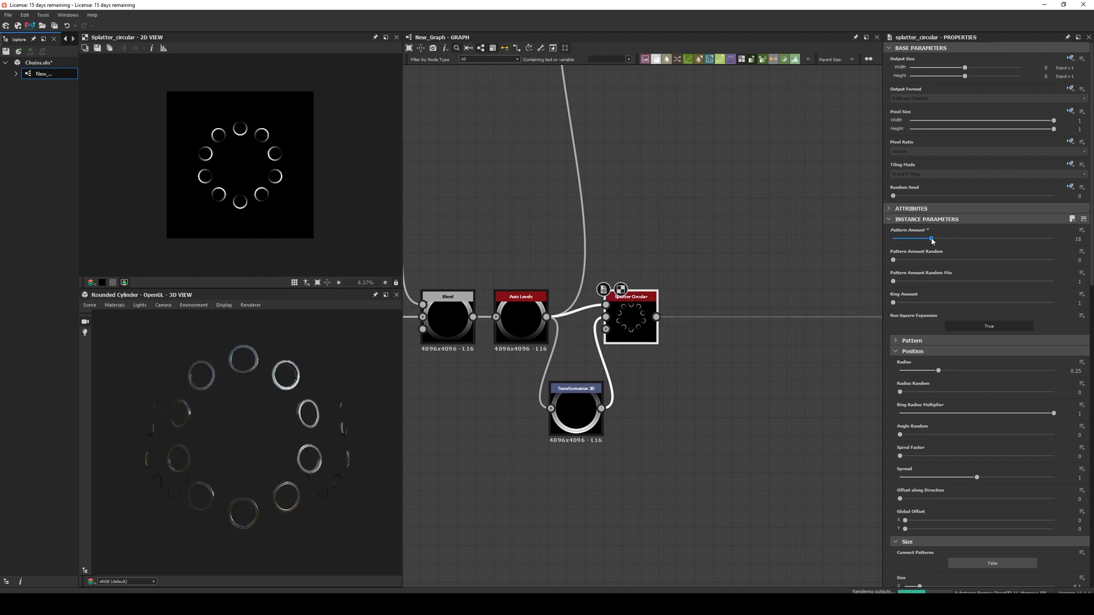
- Raise the splatter's Pattern Amount, then narrow the Spread so the rings open into a C-shaped arc
left_click_drag(931, 239, 937, 239)
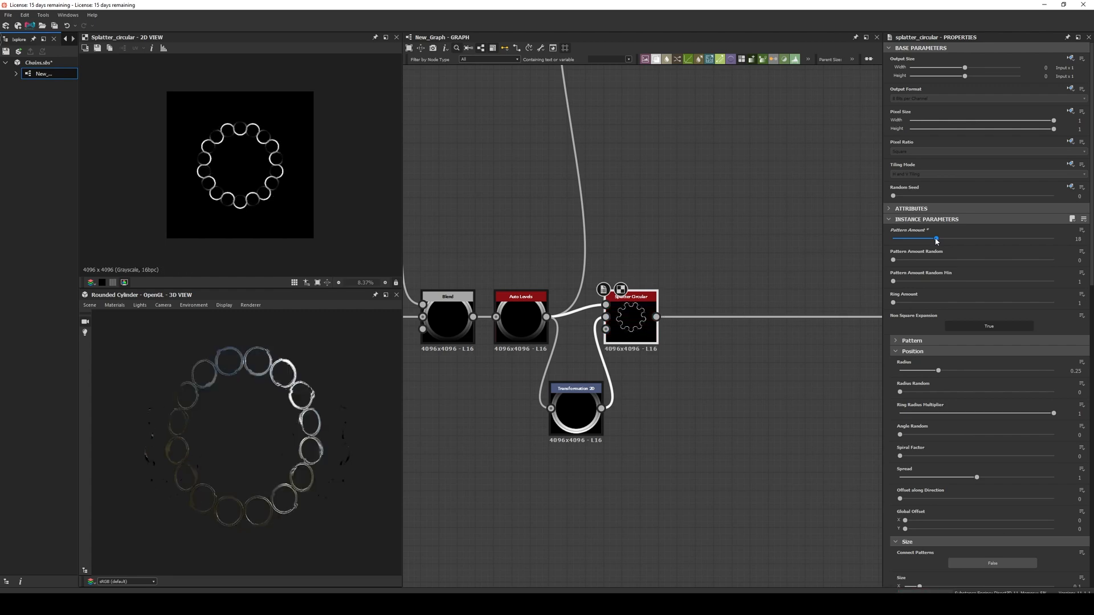
left_click_drag(936, 239, 946, 239)
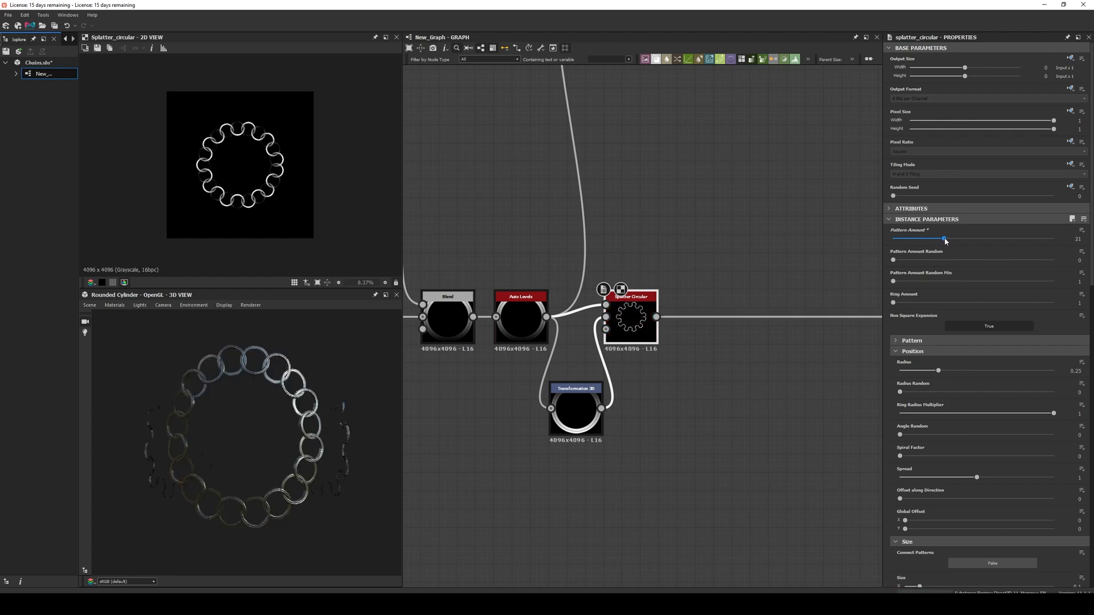
left_click_drag(946, 238, 957, 238)
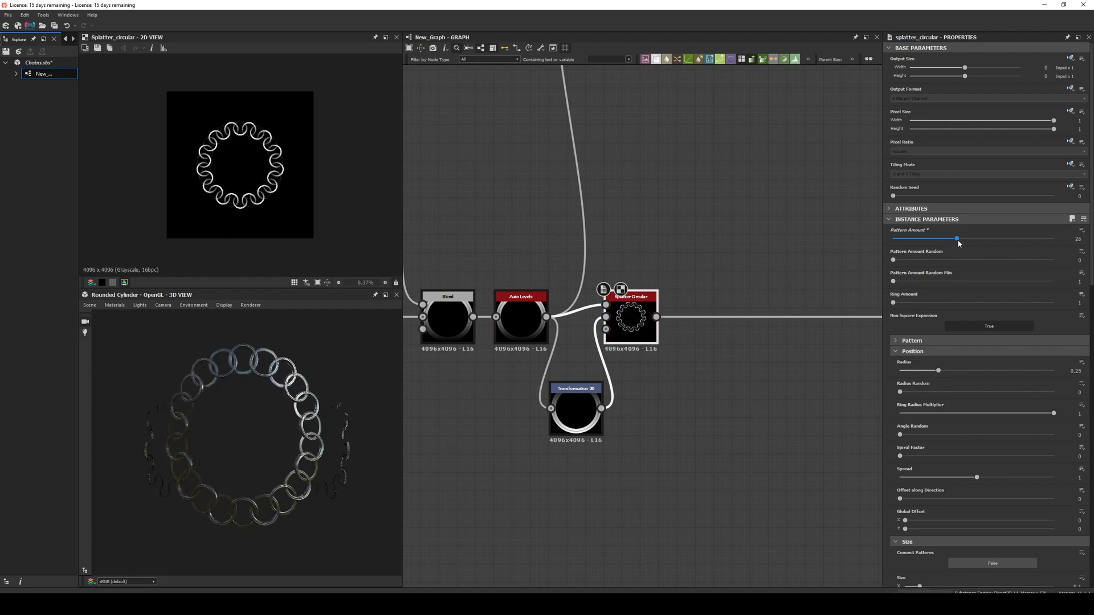
left_click_drag(956, 238, 969, 238)
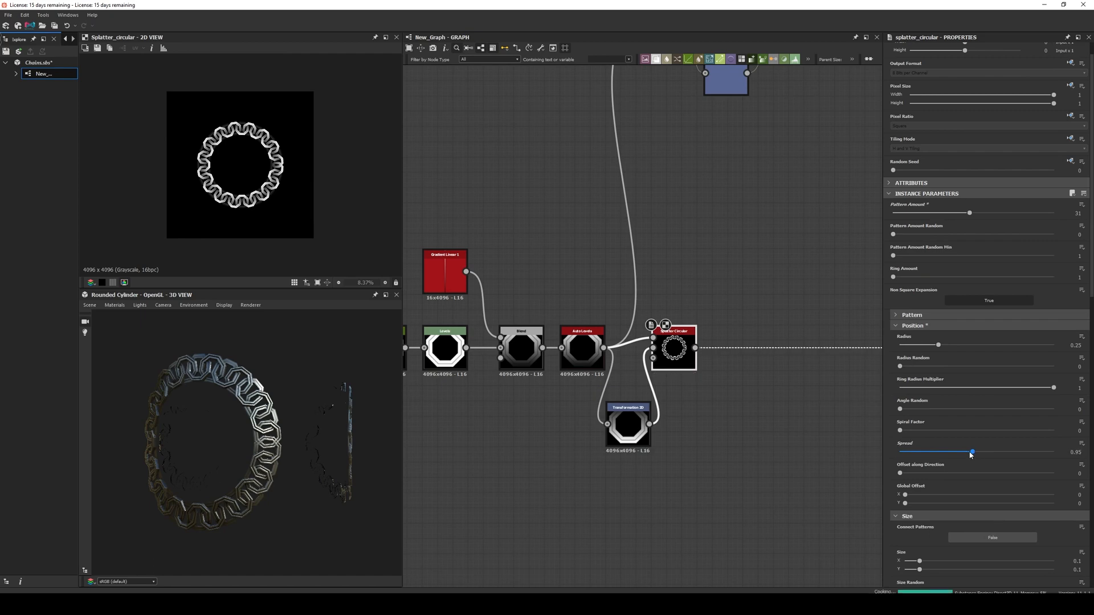
left_click_drag(970, 452, 949, 452)
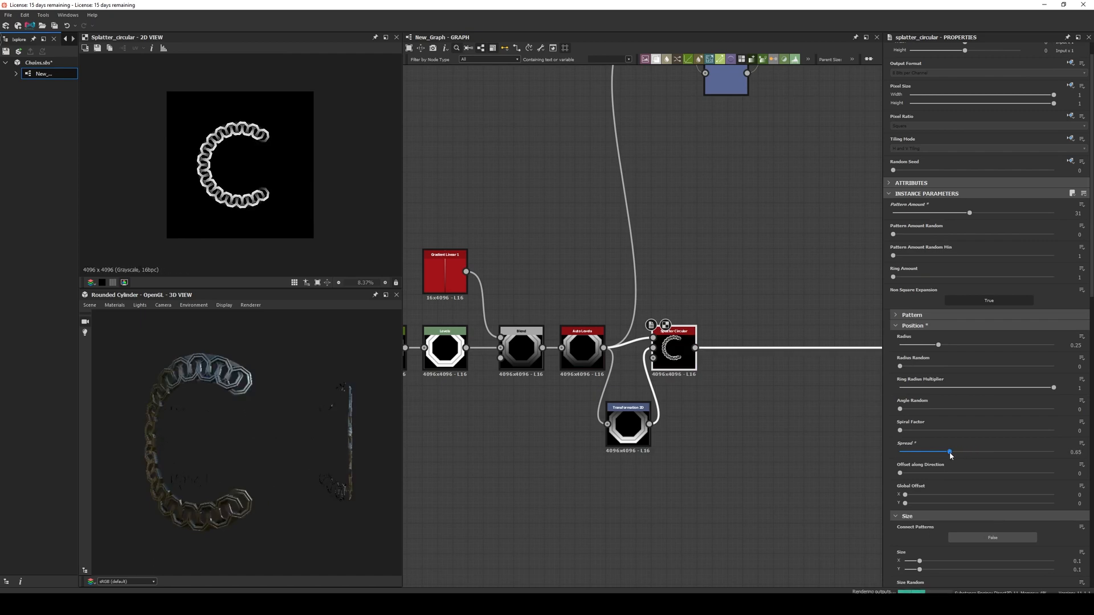
left_click_drag(949, 452, 932, 452)
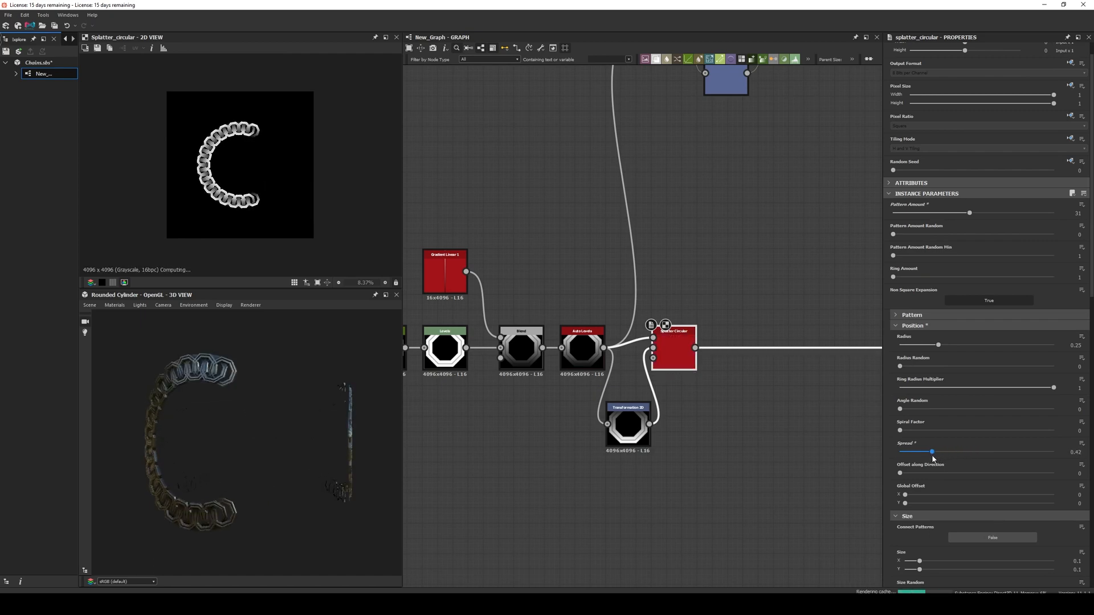
left_click_drag(931, 452, 926, 452)
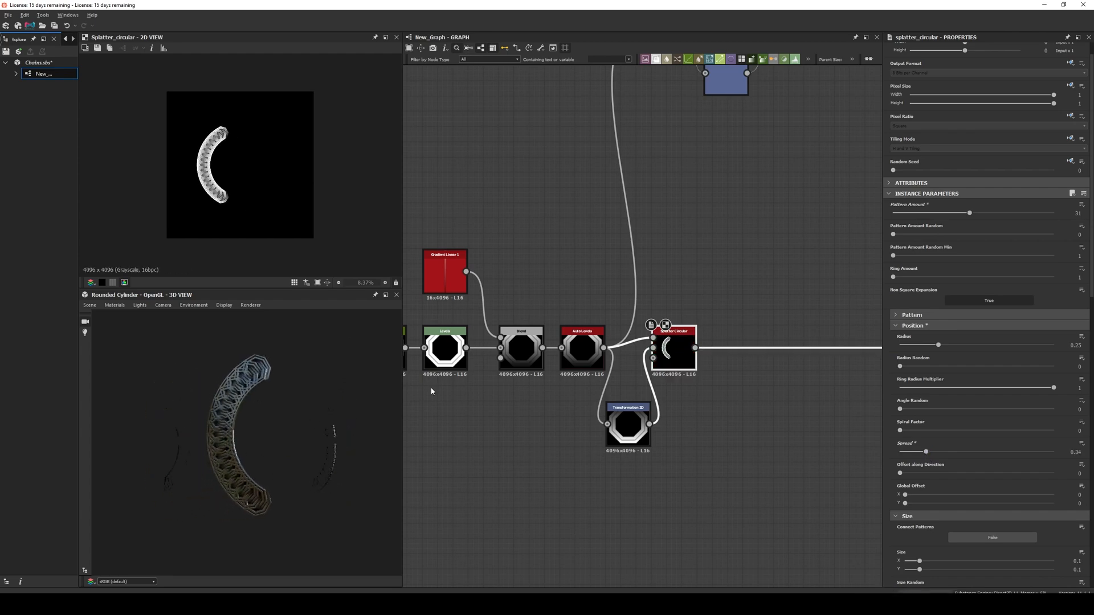
- Thin the arc to fewer links, shrink their Scale and add slight Radius Random variation
left_click_drag(969, 213, 940, 213)
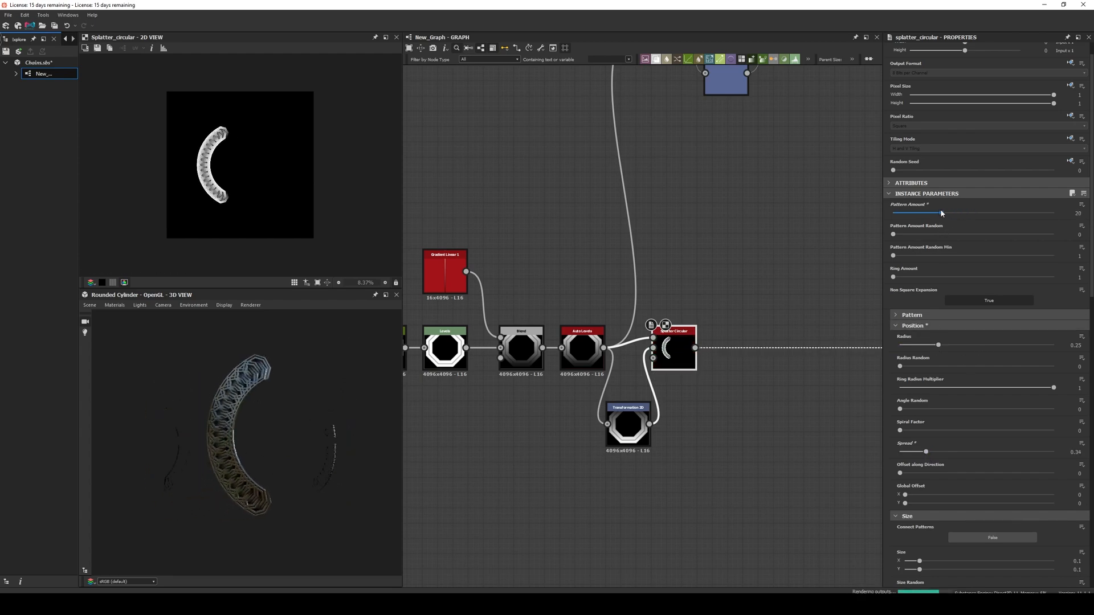
left_click_drag(928, 213, 921, 214)
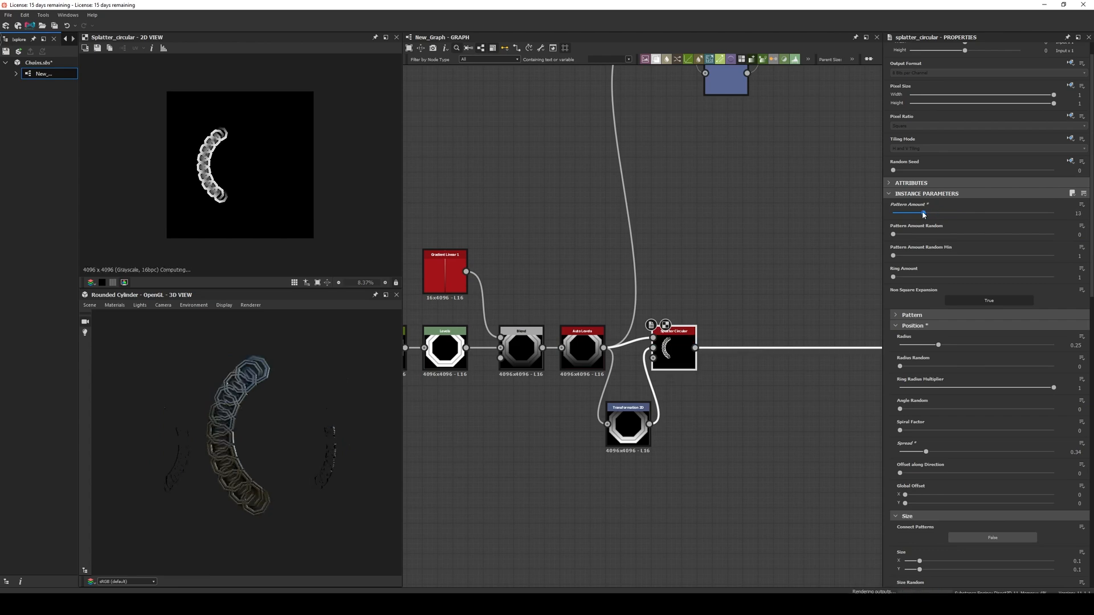
left_click_drag(923, 213, 918, 213)
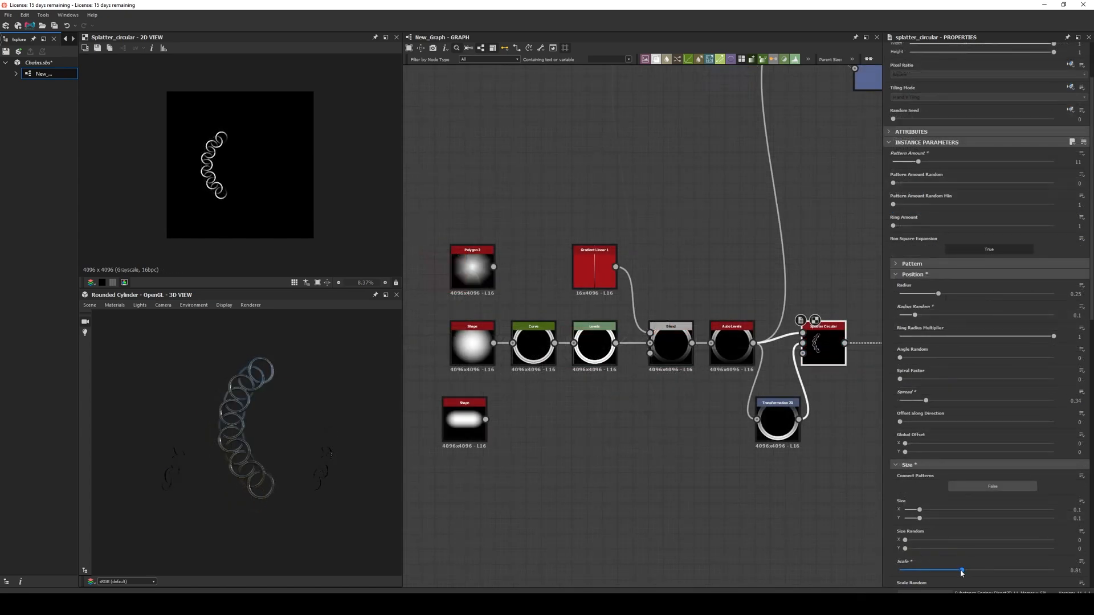
left_click_drag(961, 571, 957, 571)
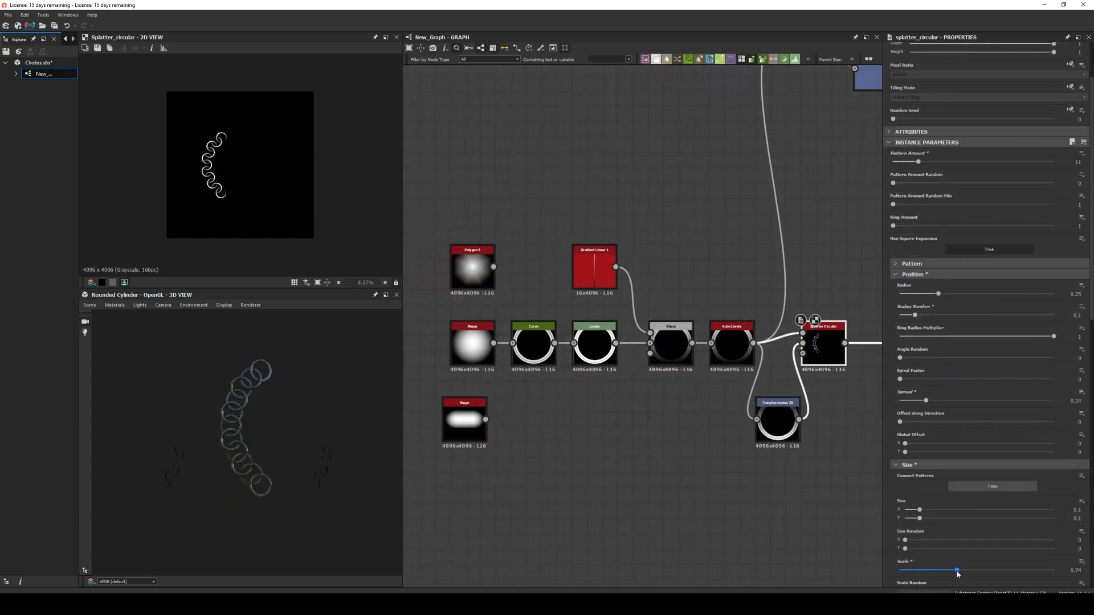
left_click_drag(900, 315, 919, 315)
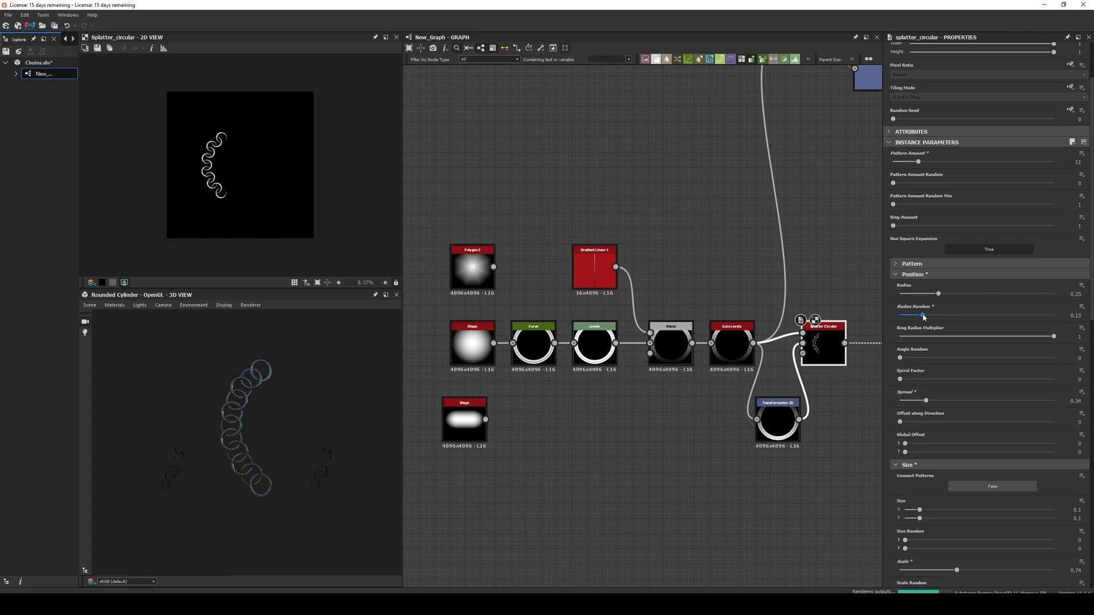
left_click_drag(915, 315, 927, 316)
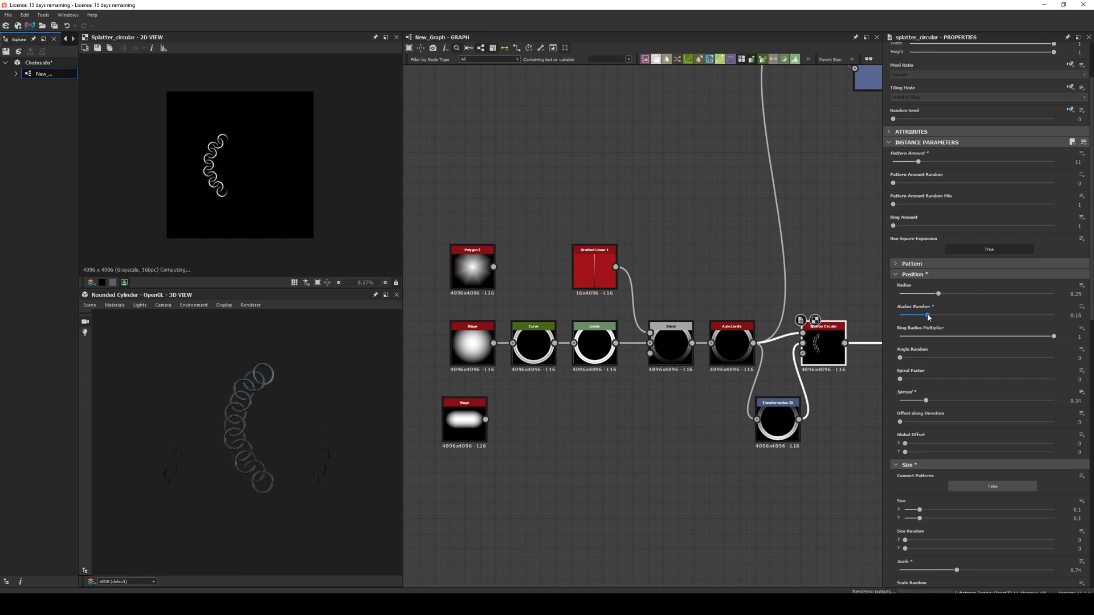
left_click_drag(923, 316, 929, 316)
type("til")
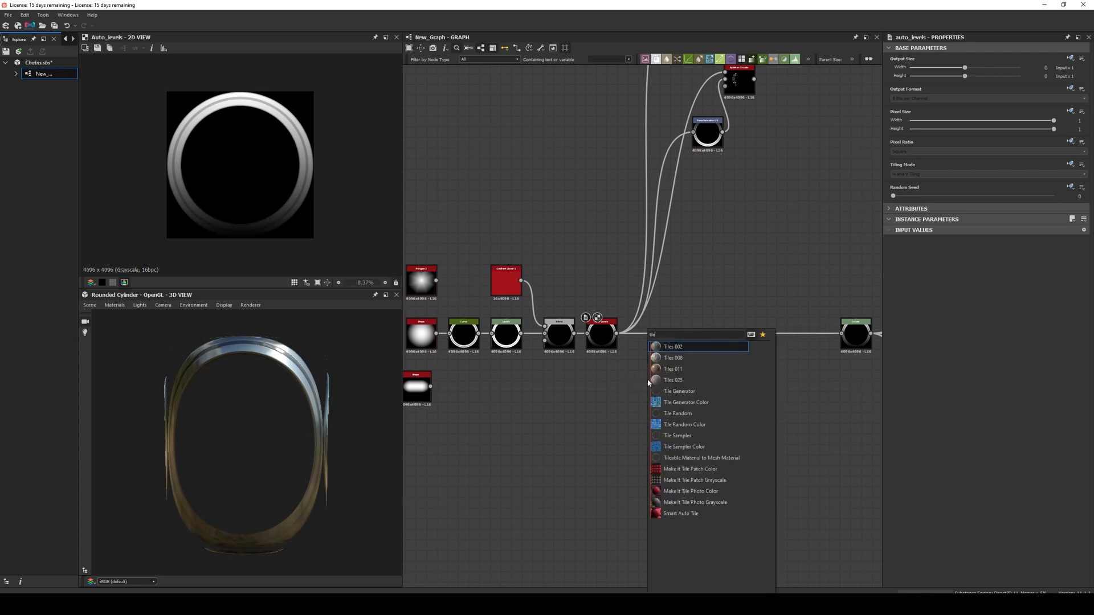
- Add a Tile Generator, a Transformation 2D offset copy and a Blend to combine the two grids
left_click(677, 390)
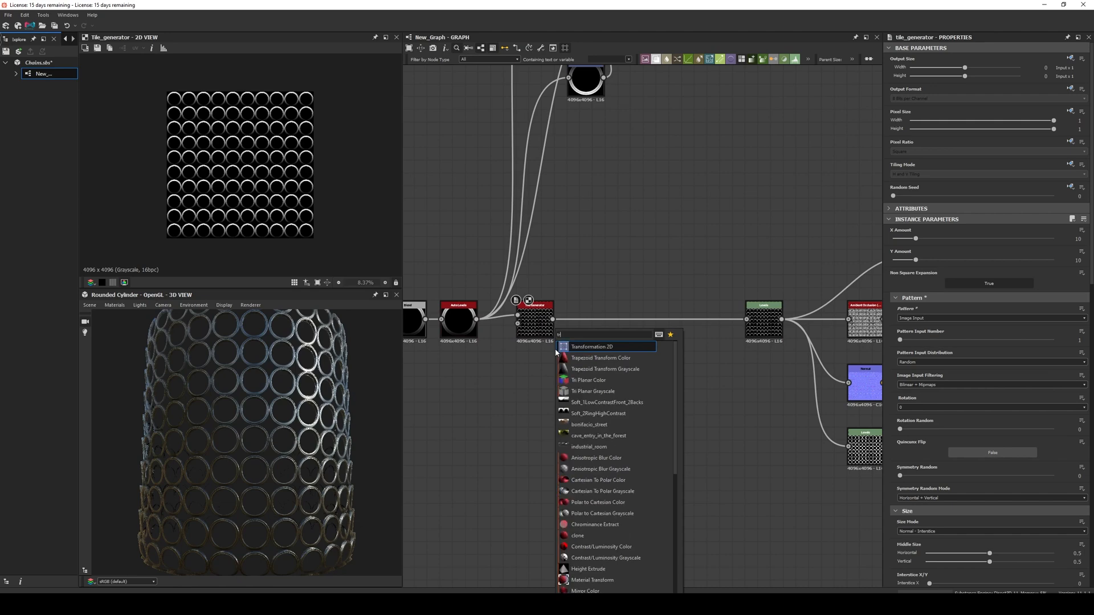
left_click(591, 346)
type("ble")
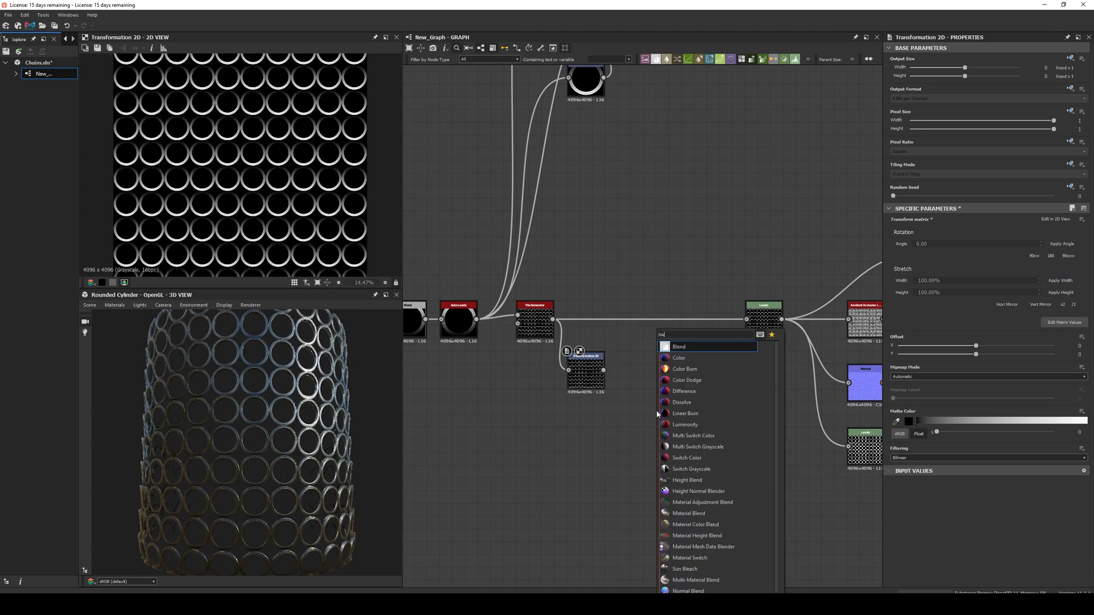
left_click(679, 346)
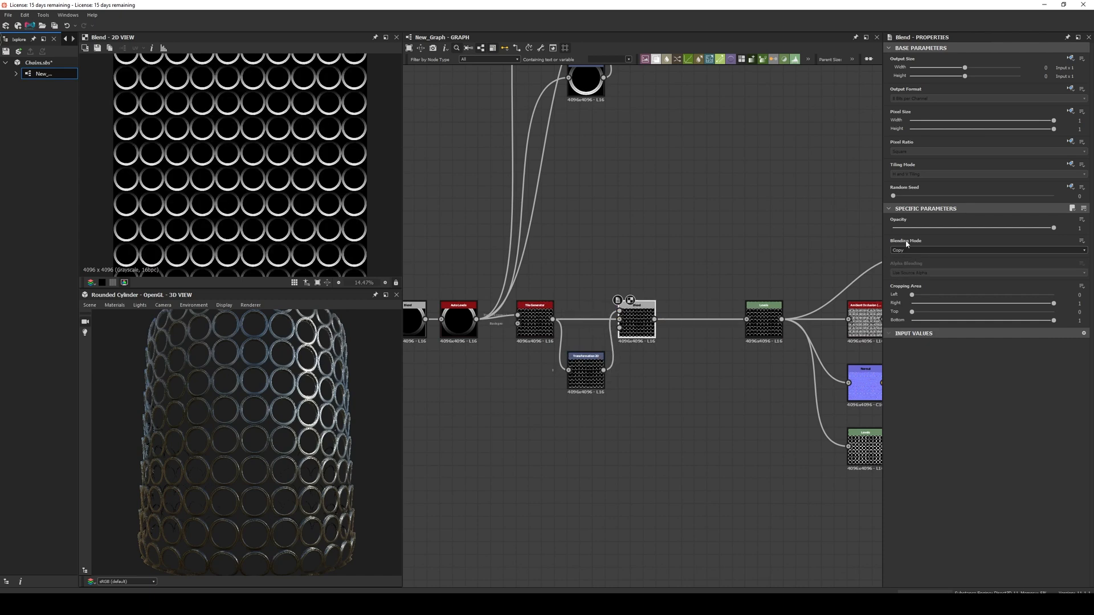
- Set the Blend's Blending Mode to Max (Lighten) and select the offset copy's transform
left_click(986, 249)
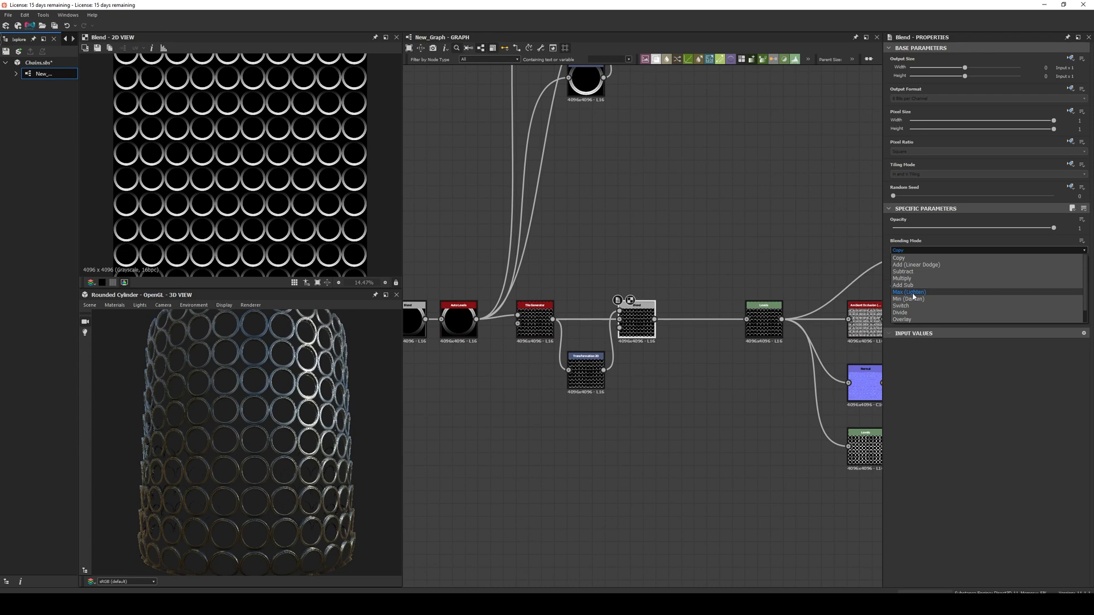
left_click(908, 292)
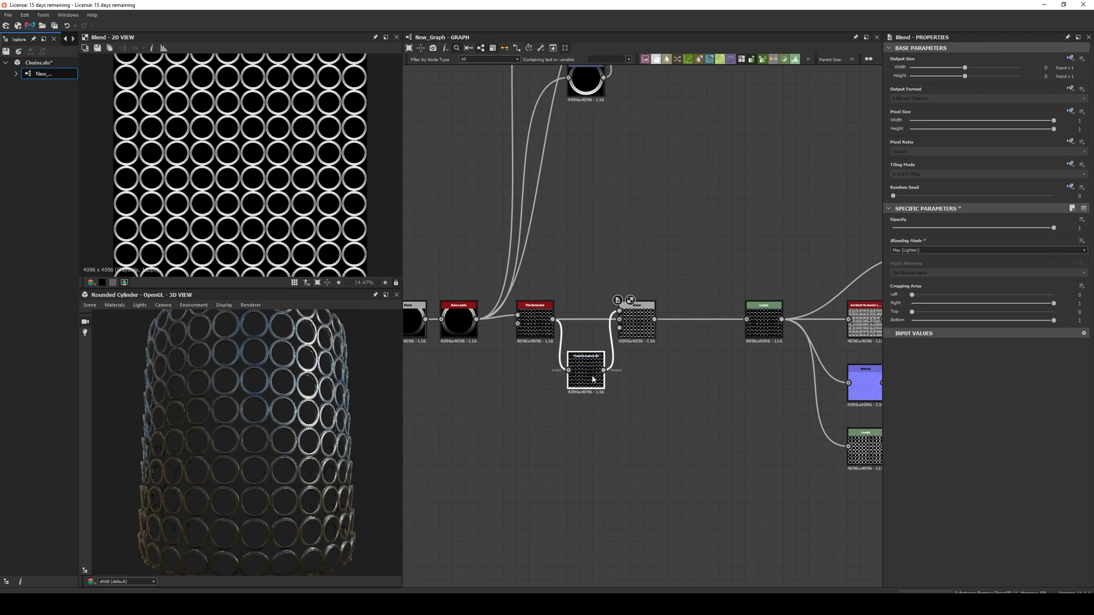
left_click(586, 369)
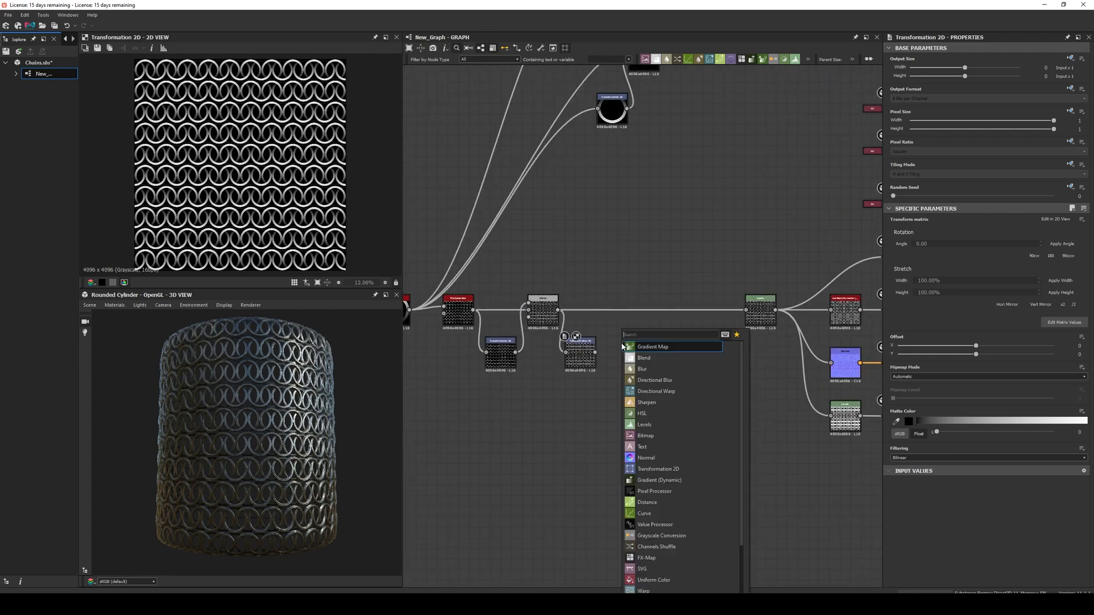
- Adjust the Transformation 2D offset so the ring grids interlock into a chainmail weave
left_click(643, 358)
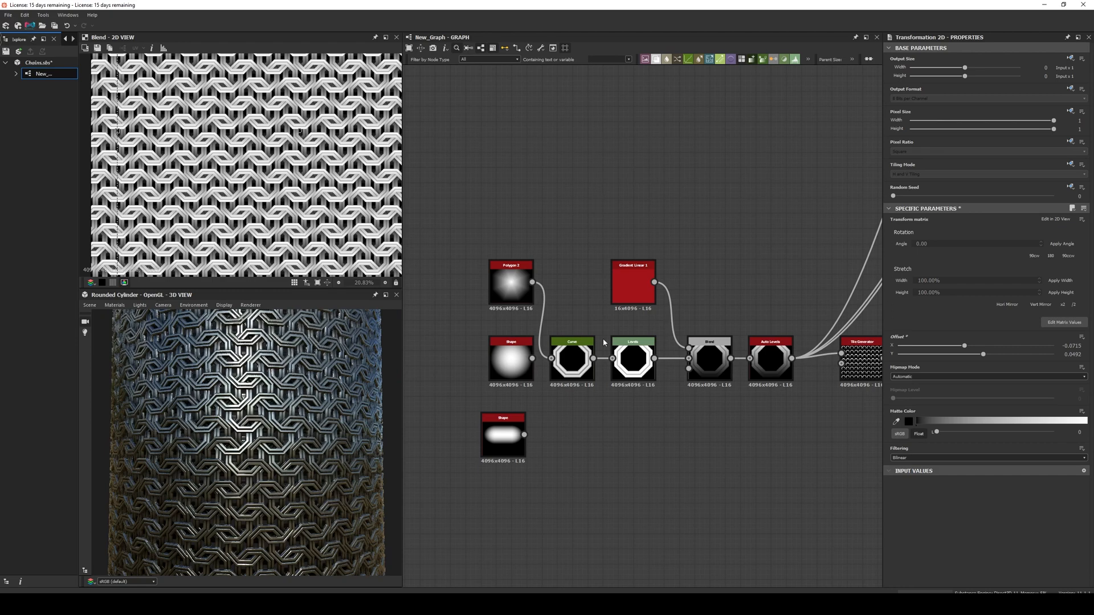
- Lower the Polygon 2 Sides count from 8 through 6 and 5 down to 4 for square links
left_click(510, 283)
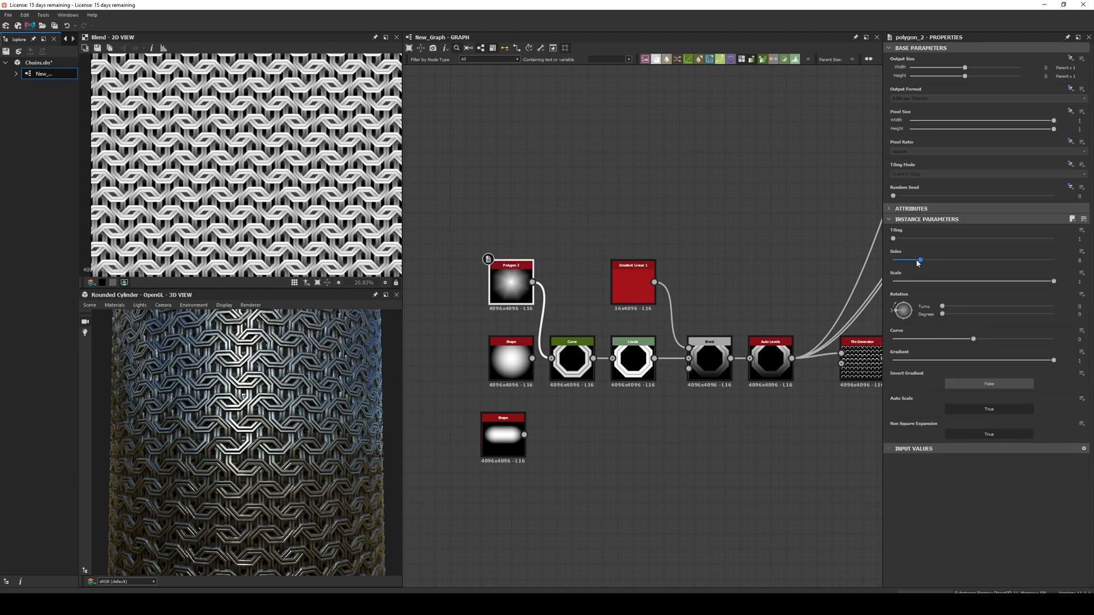
left_click_drag(920, 259, 914, 260)
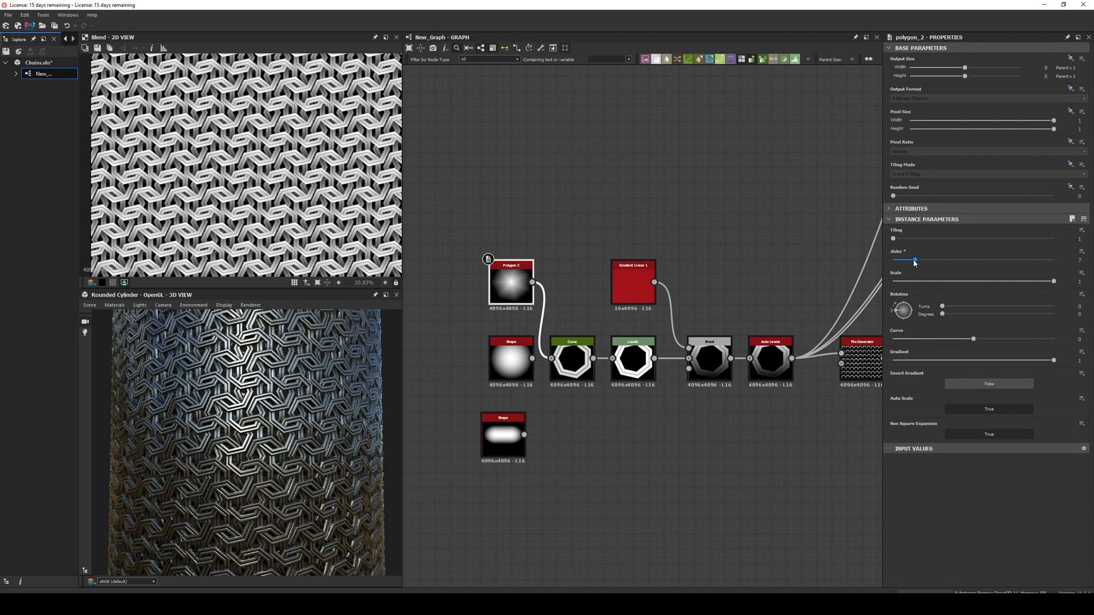
left_click_drag(915, 260, 909, 260)
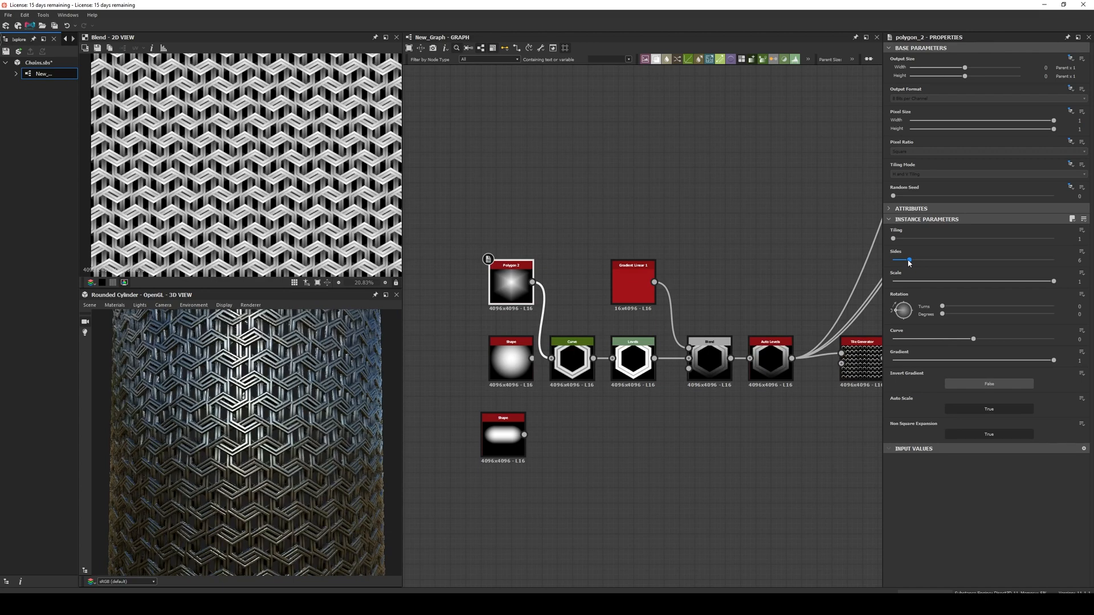
left_click_drag(913, 259, 903, 259)
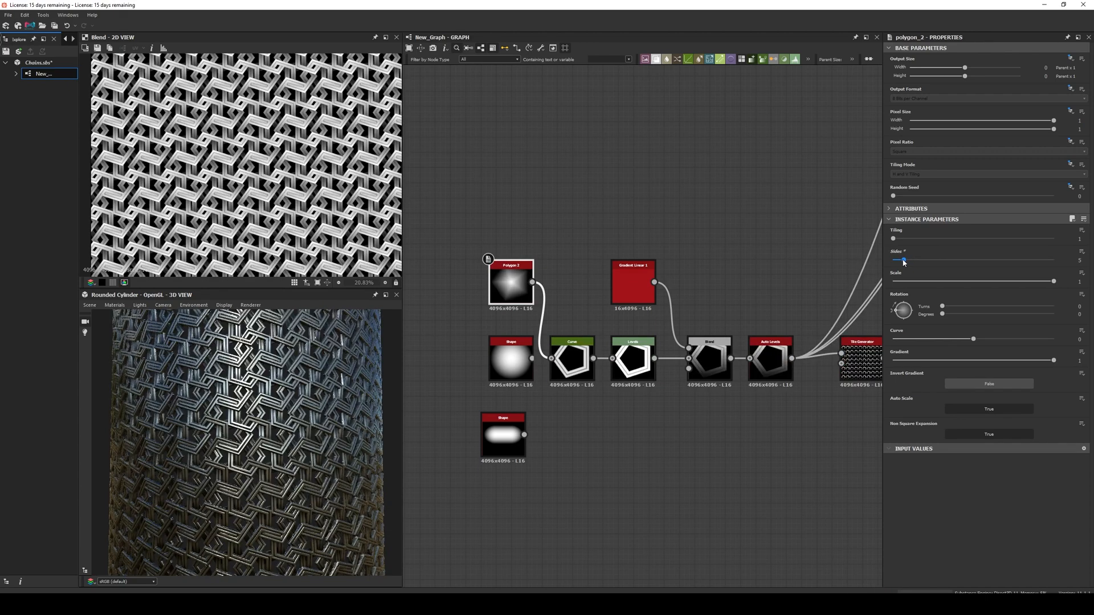
left_click_drag(903, 260, 899, 260)
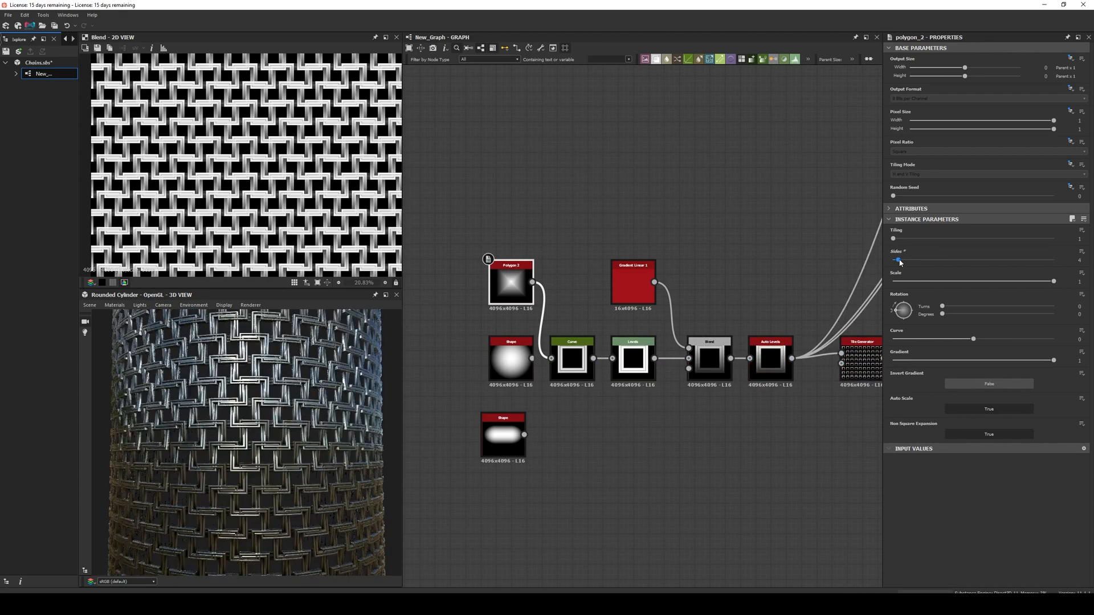